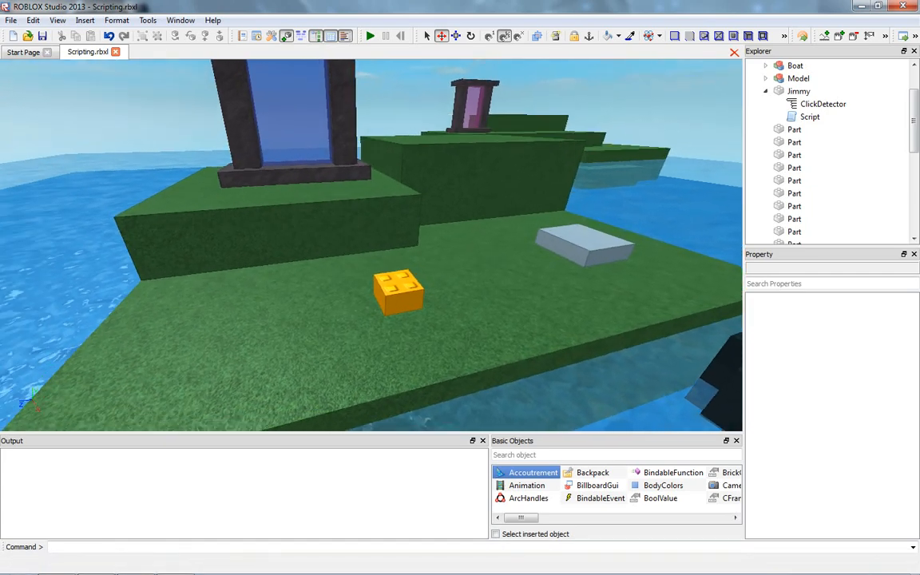
Step: Select the orange Jimmy part so its properties appear
{"action": "left_click", "coordinate": [398, 291]}
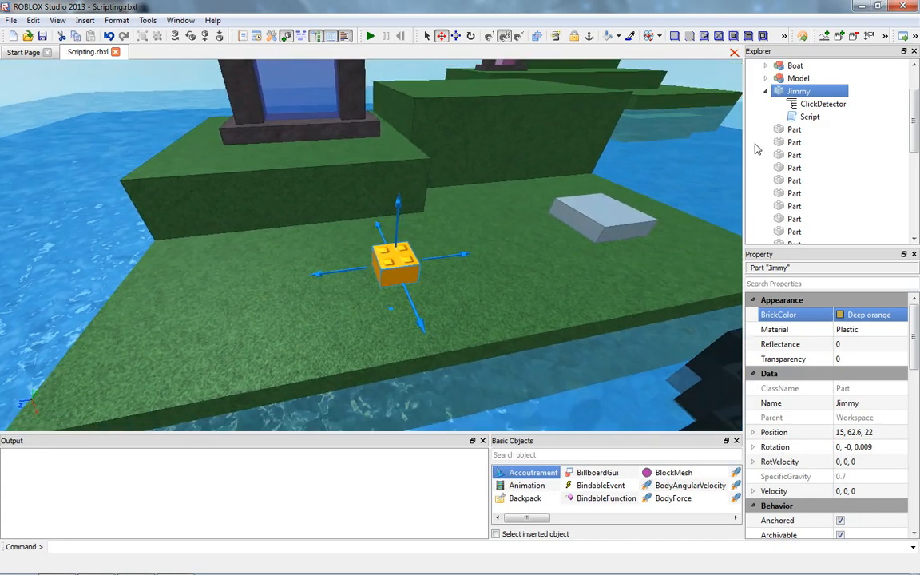
Step: Empty the turnGhostly function in Jimmy's script and rename it move
{"action": "double_click", "coordinate": [810, 117]}
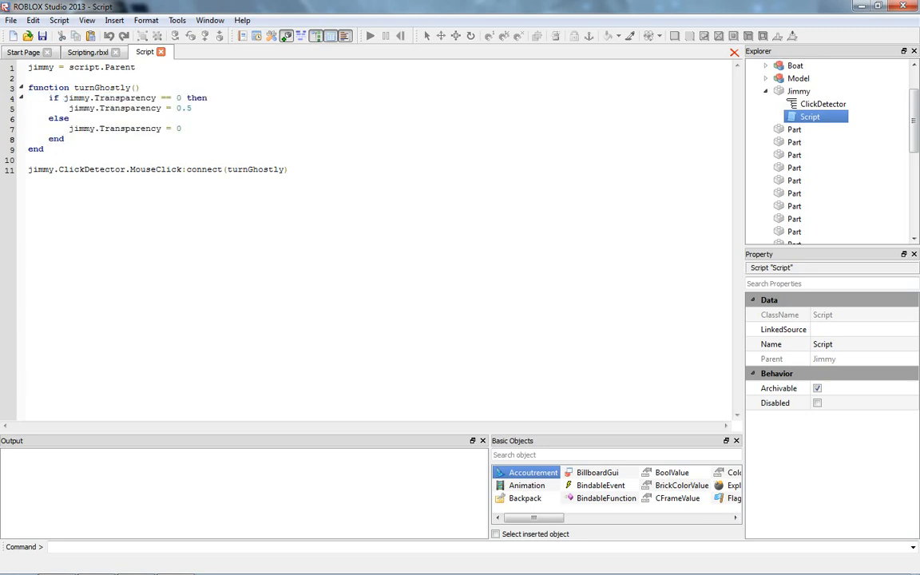
{"action": "left_click", "coordinate": [65, 138]}
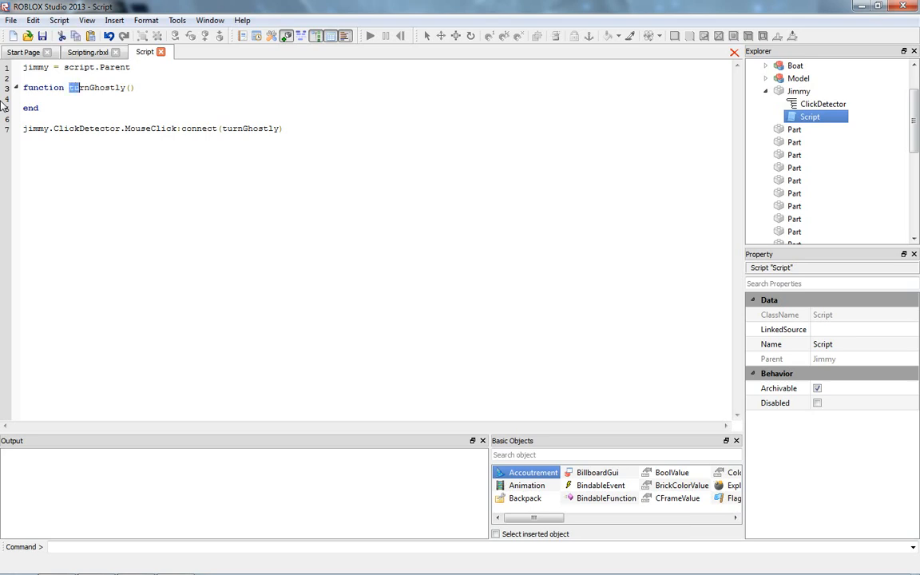
{"action": "double_click", "coordinate": [96, 86]}
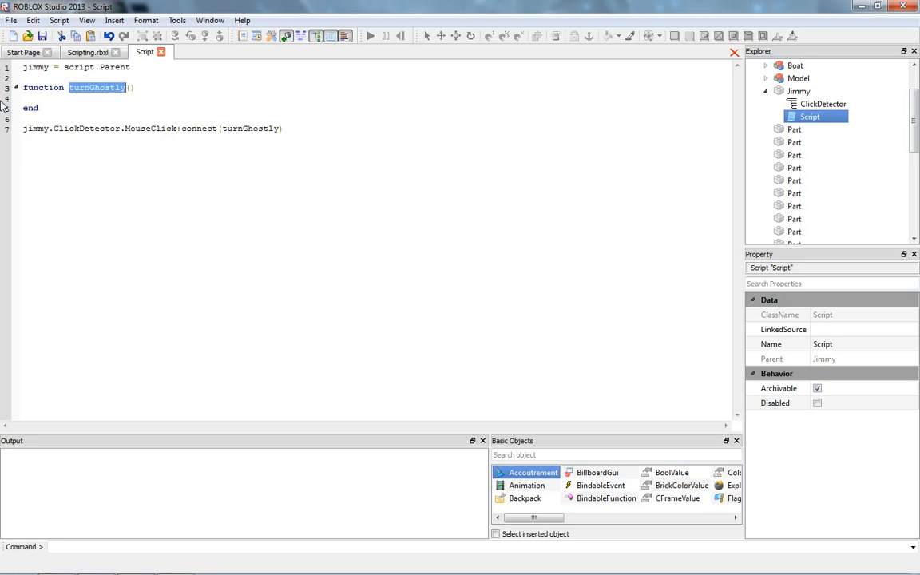
{"action": "type", "text": "move"}
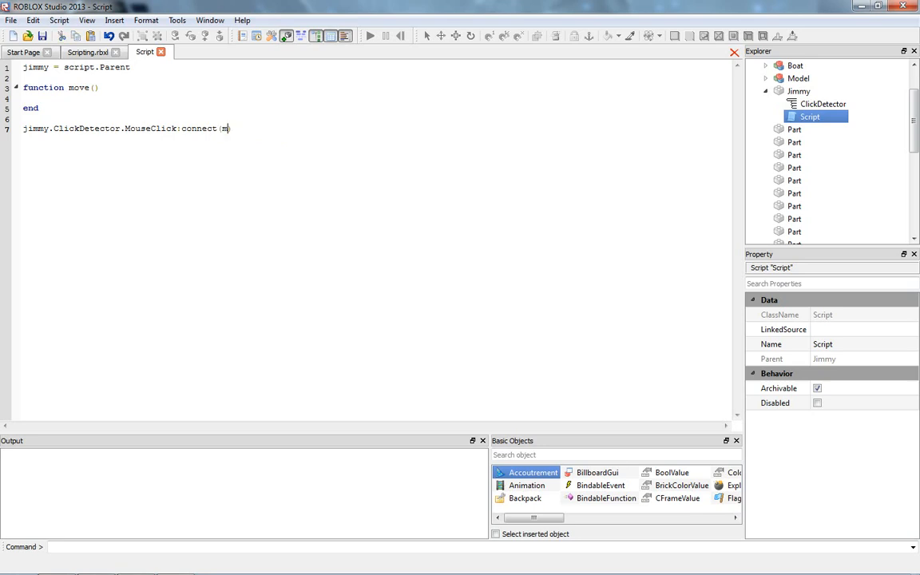
Step: Connect the click event to move and return to the island scene
{"action": "type", "text": "ove"}
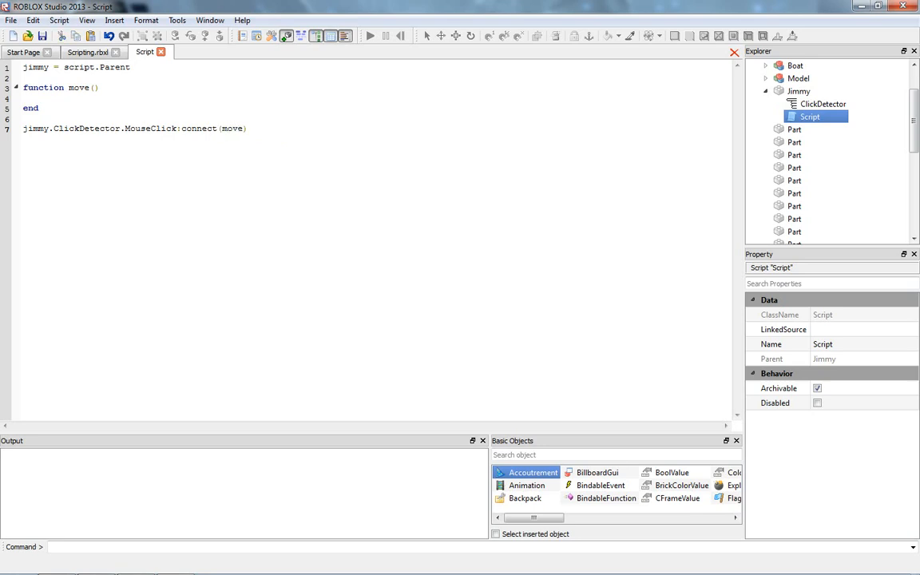
{"action": "double_click", "coordinate": [234, 128]}
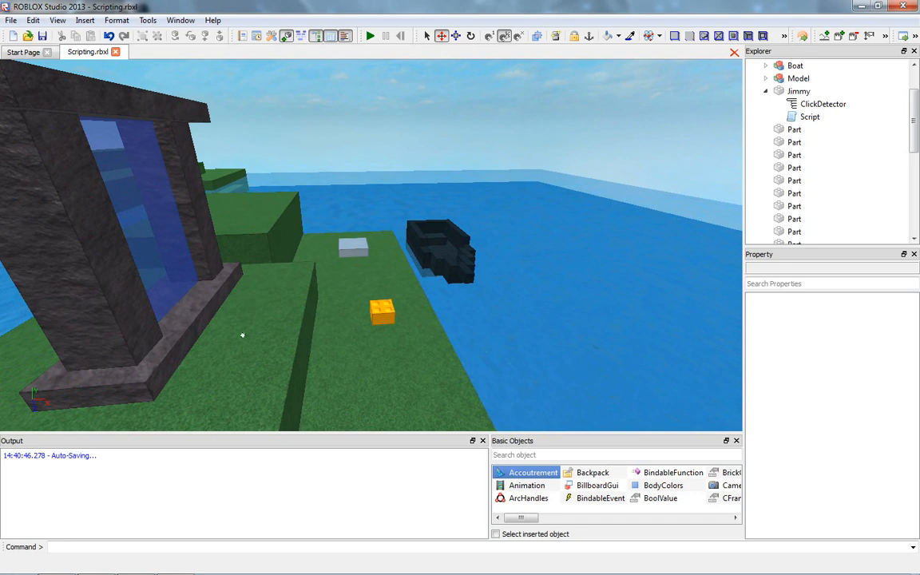
Step: Orbit around the island near Jimmy, then bring its script back up
{"action": "left_click_drag", "start_coordinate": [243, 336], "coordinate": [208, 347]}
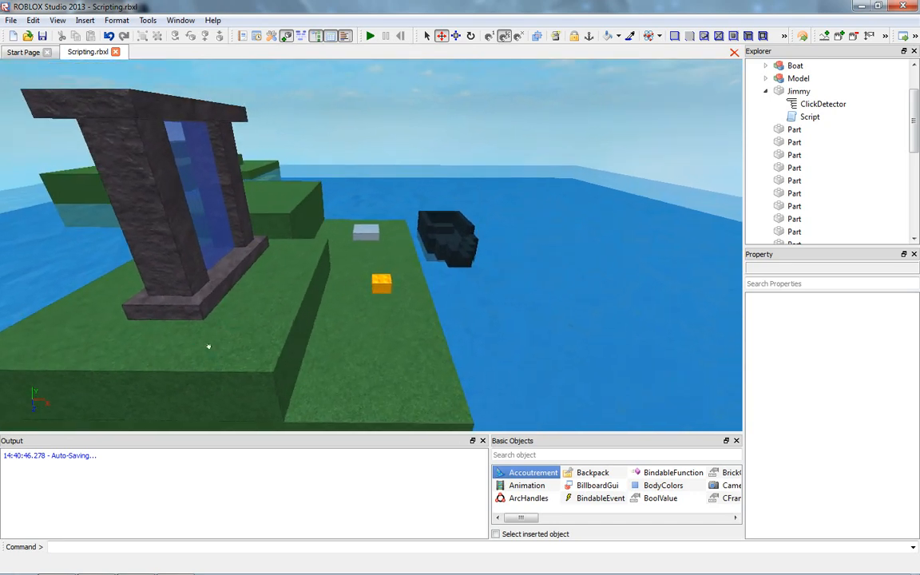
{"action": "mouse_move", "coordinate": [272, 233]}
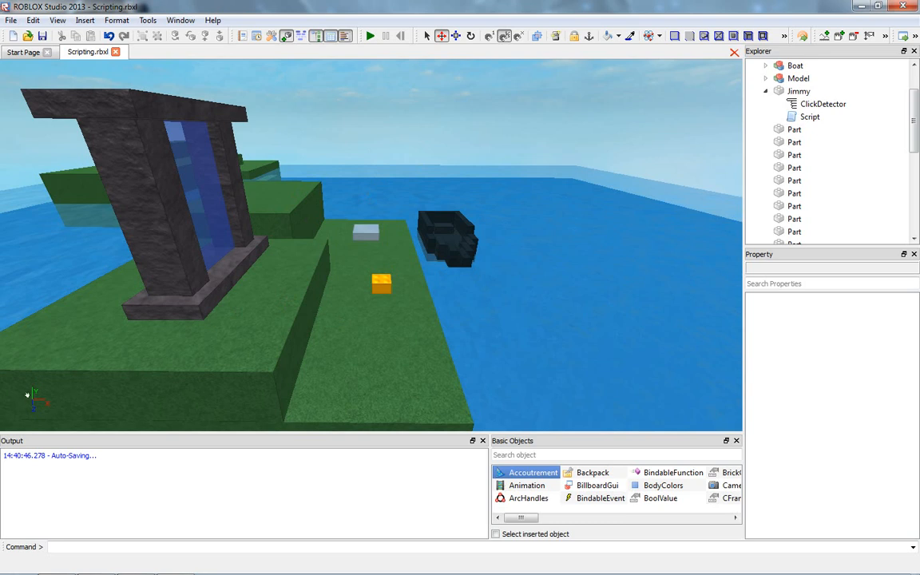
{"action": "mouse_move", "coordinate": [121, 358]}
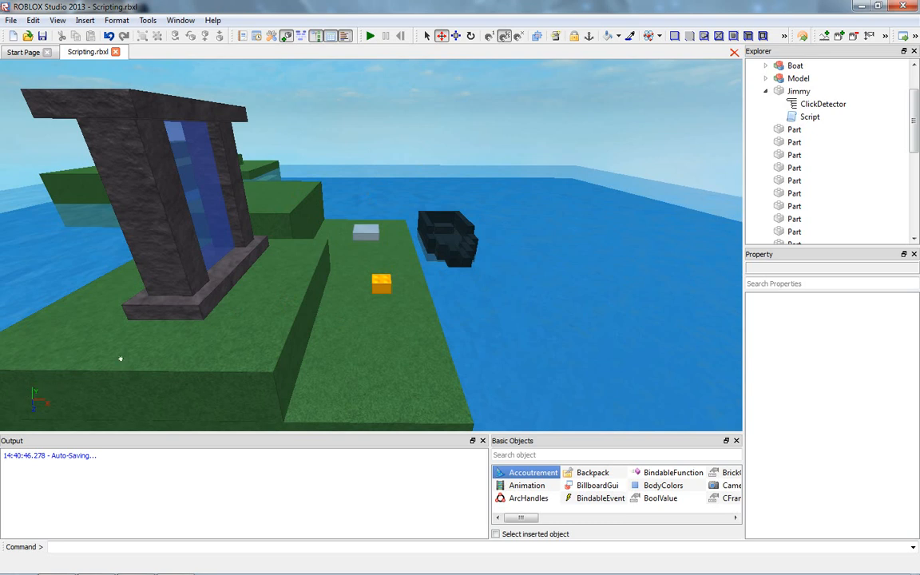
{"action": "mouse_move", "coordinate": [29, 390]}
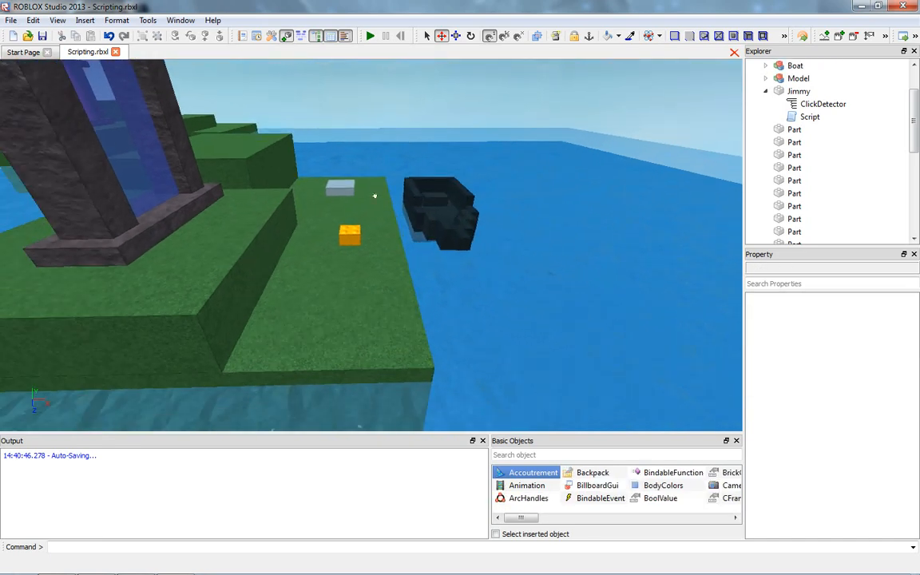
{"action": "double_click", "coordinate": [810, 117]}
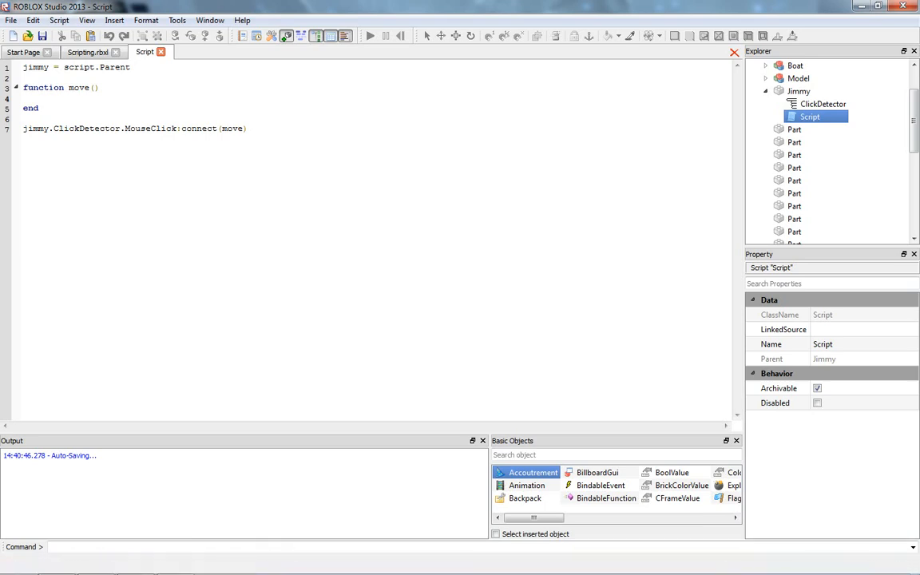
Step: Write jimmy.Position = jimmy.Position + Vector3.new(0,0,5) inside move() and leave the script
{"action": "type", "text": "ji"}
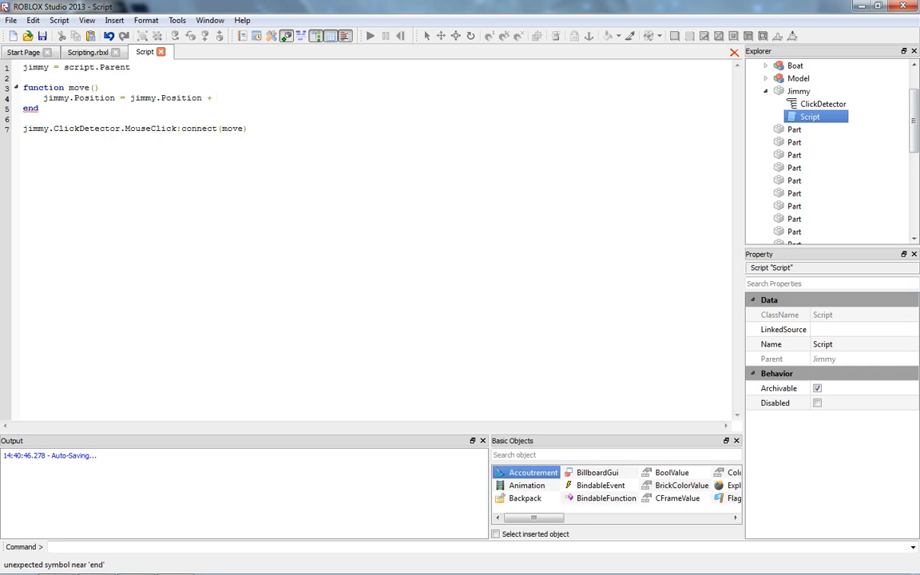
{"action": "type", "text": "Vector3"}
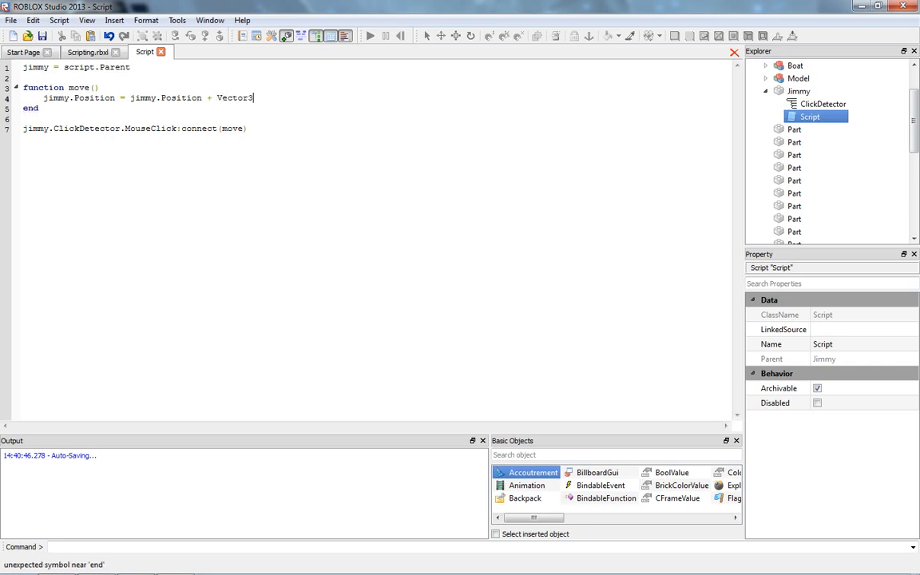
{"action": "type", "text": ".new(0"}
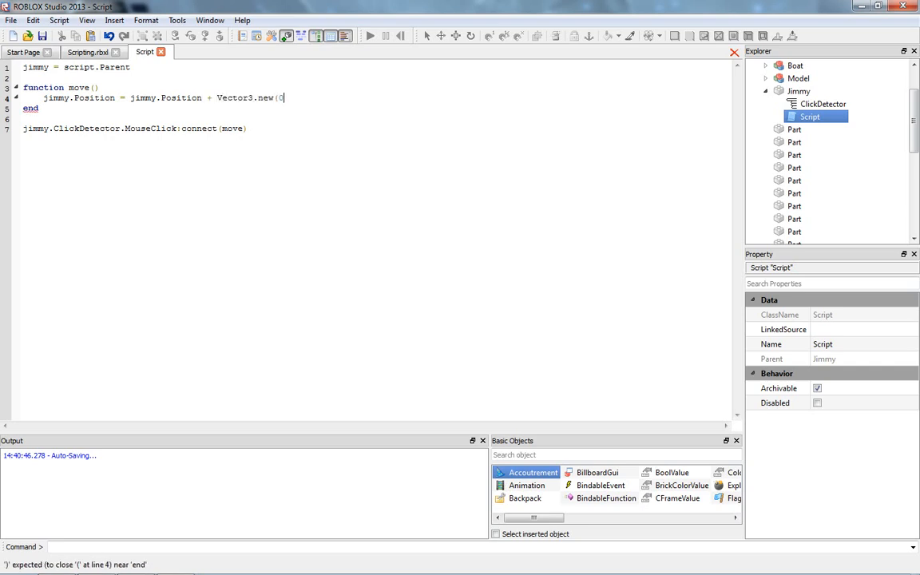
{"action": "type", "text": ","}
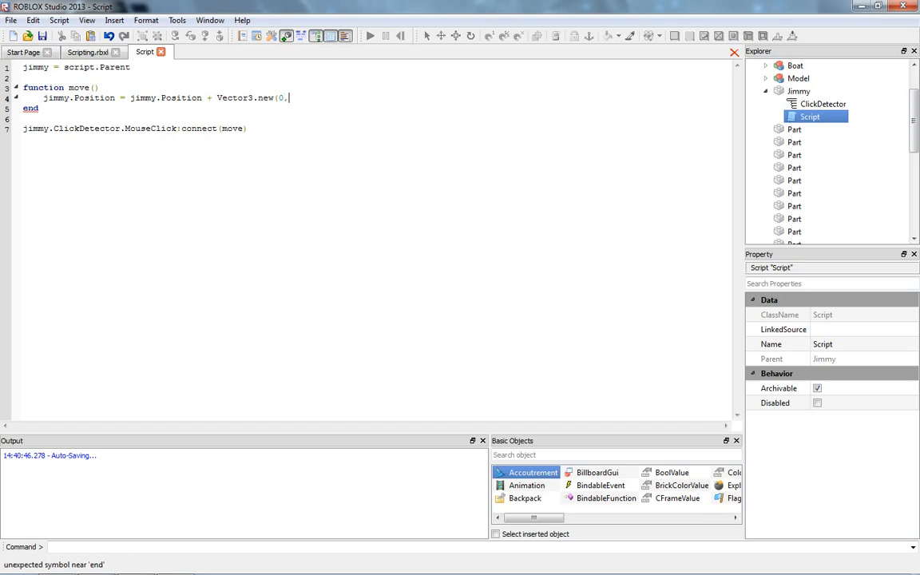
{"action": "type", "text": "0,5"}
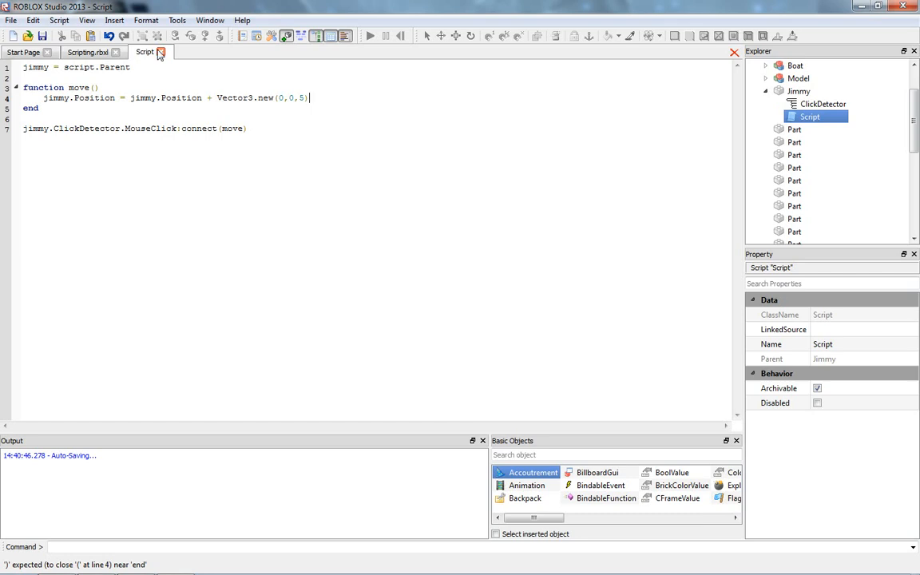
{"action": "left_click", "coordinate": [87, 51]}
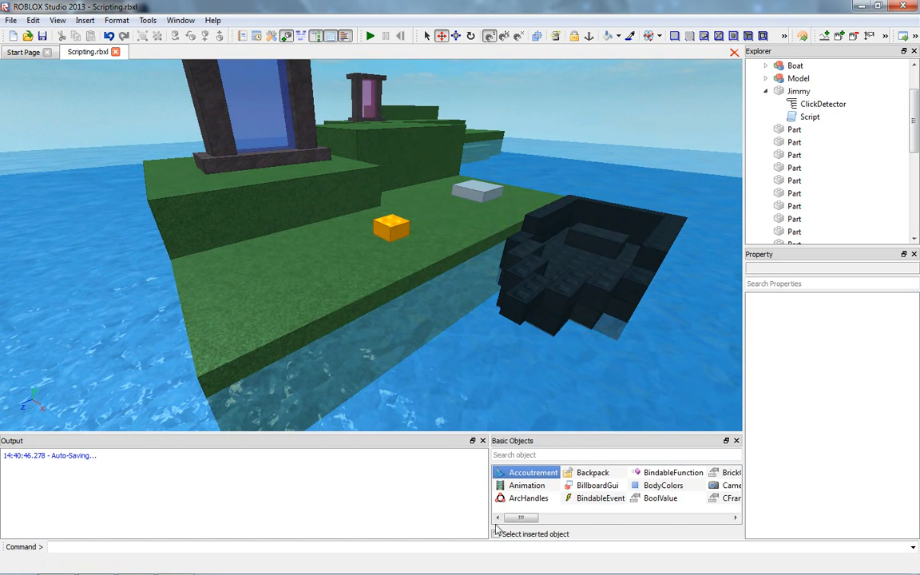
{"action": "mouse_move", "coordinate": [563, 222]}
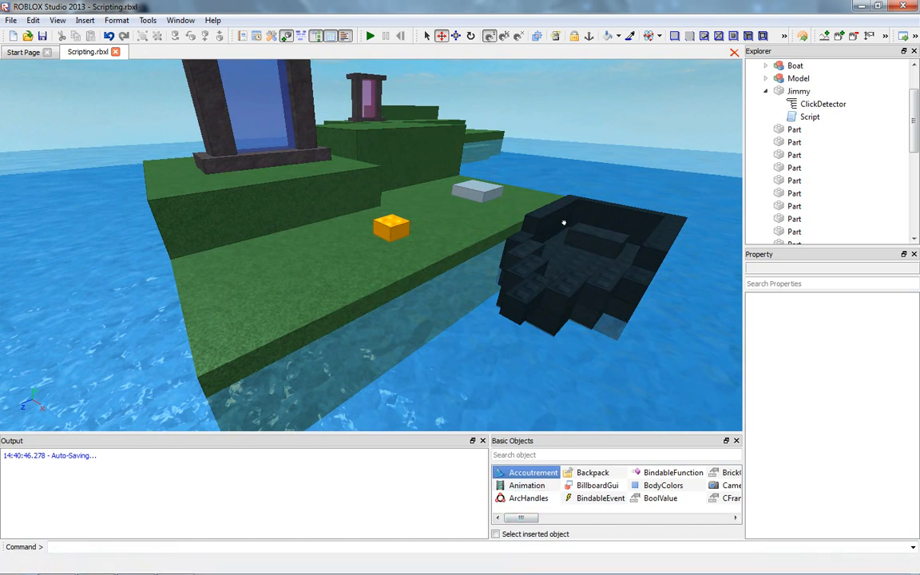
{"action": "mouse_move", "coordinate": [566, 102]}
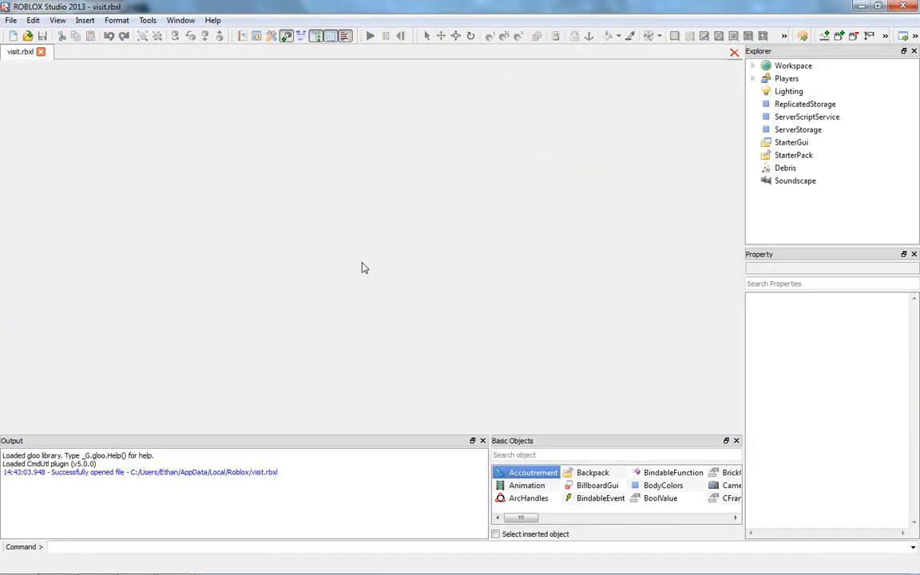
Step: Run a Play Solo test, then select Jimmy showing position 15, 62.6, 22
{"action": "left_click", "coordinate": [369, 35]}
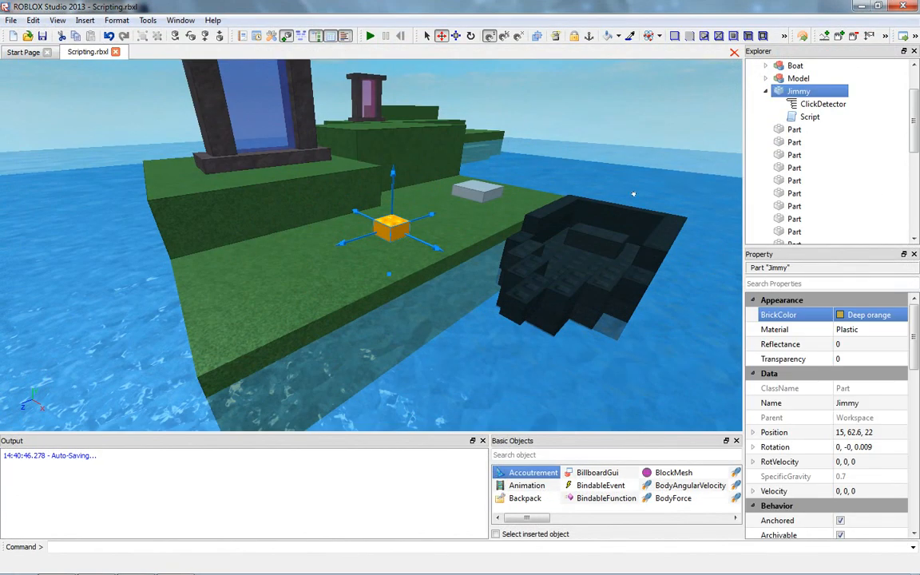
Step: Drag Jimmy back onto the grass at position 13, 62.6, 28 and reopen its script
{"action": "double_click", "coordinate": [810, 117]}
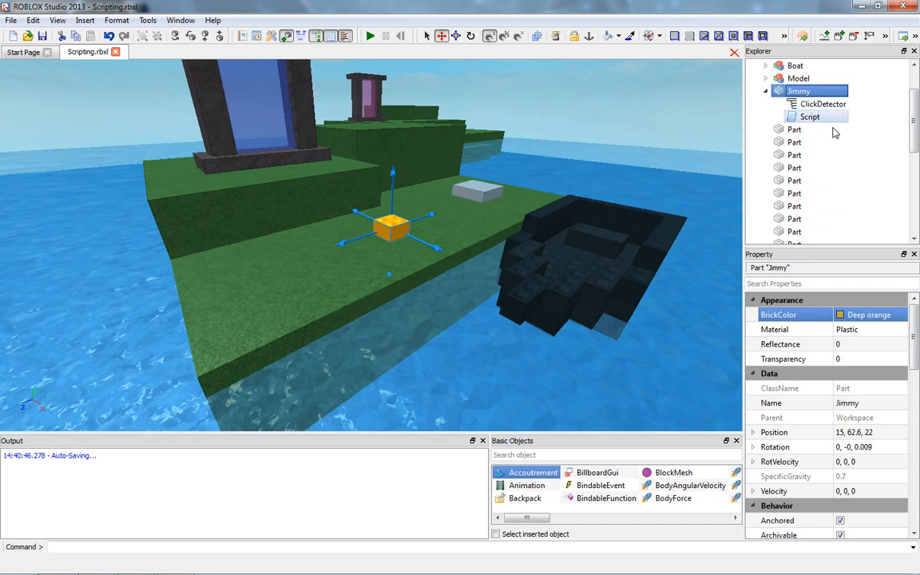
{"action": "scroll", "scroll_direction": "down", "scroll_amount": 3}
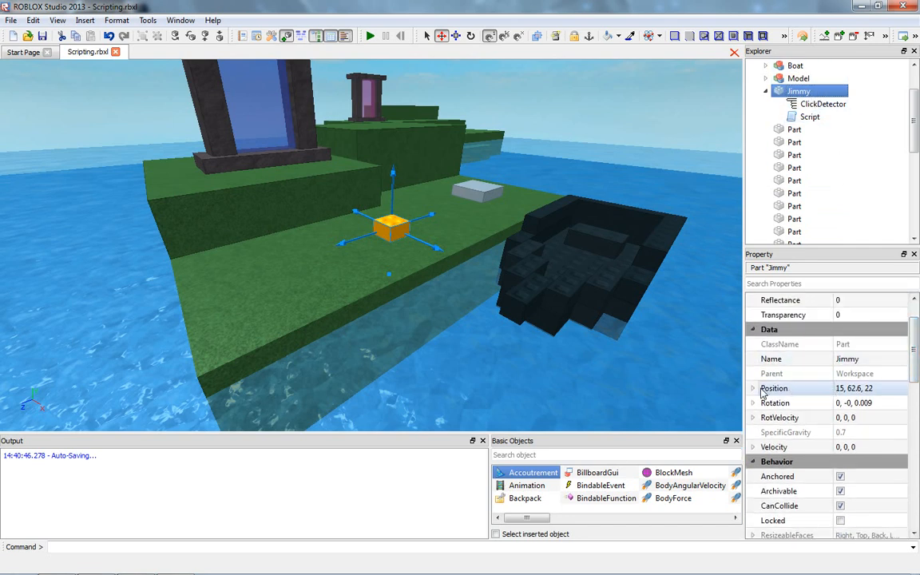
{"action": "left_click", "coordinate": [752, 389]}
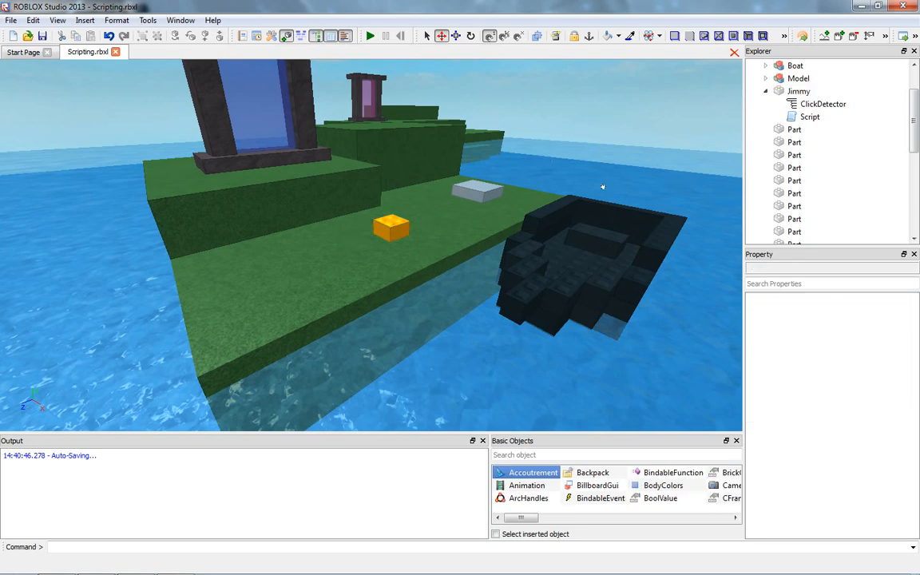
{"action": "left_click", "coordinate": [392, 227]}
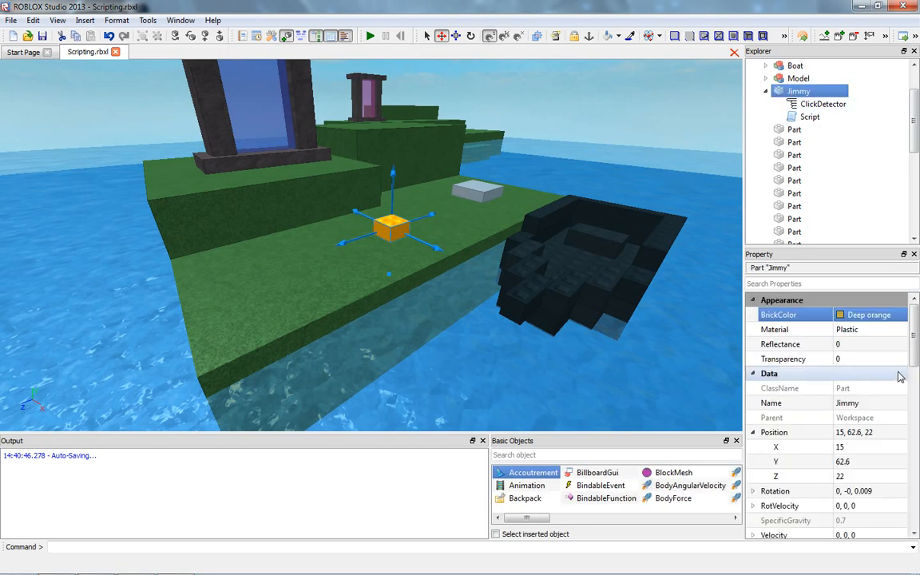
{"action": "scroll", "scroll_direction": "down", "scroll_amount": 3}
{"action": "type", "text": ".5"}
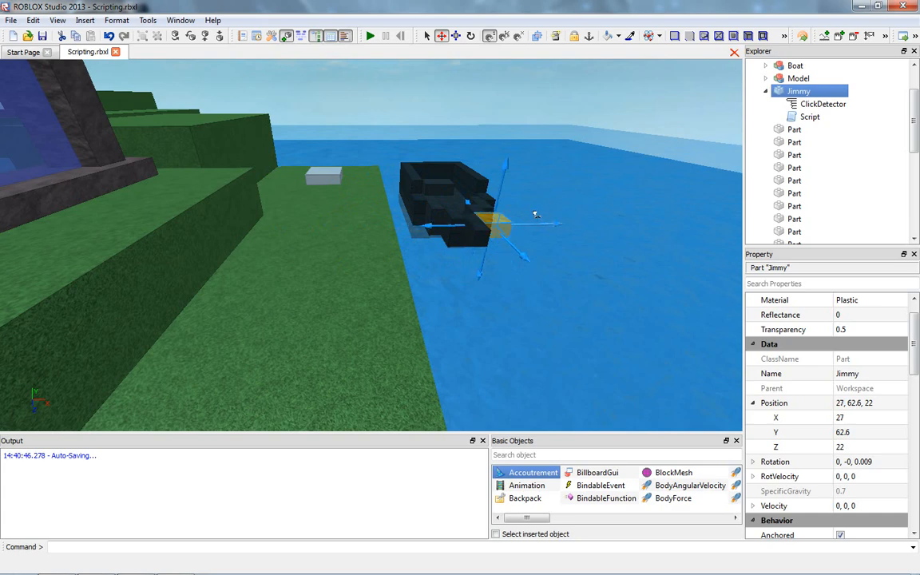
{"action": "left_click_drag", "start_coordinate": [495, 227], "coordinate": [543, 224]}
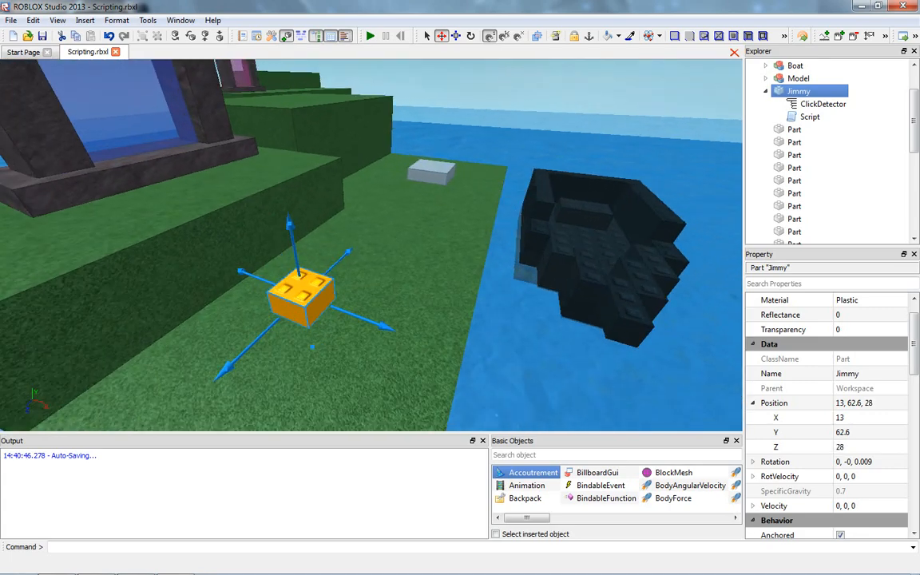
{"action": "double_click", "coordinate": [810, 116]}
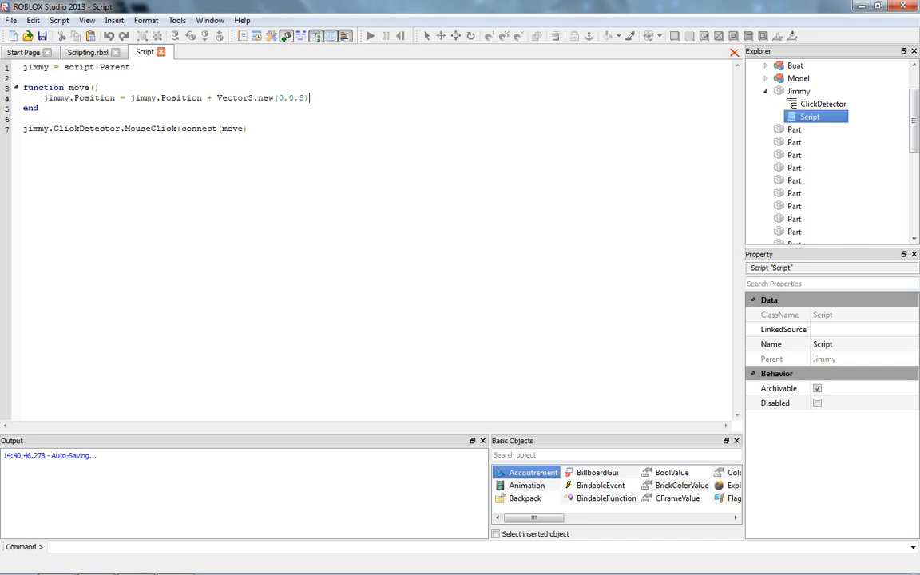
Step: Change the move assignment to jimmy.Position = jimmy.Position.z + 5
{"action": "double_click", "coordinate": [77, 97]}
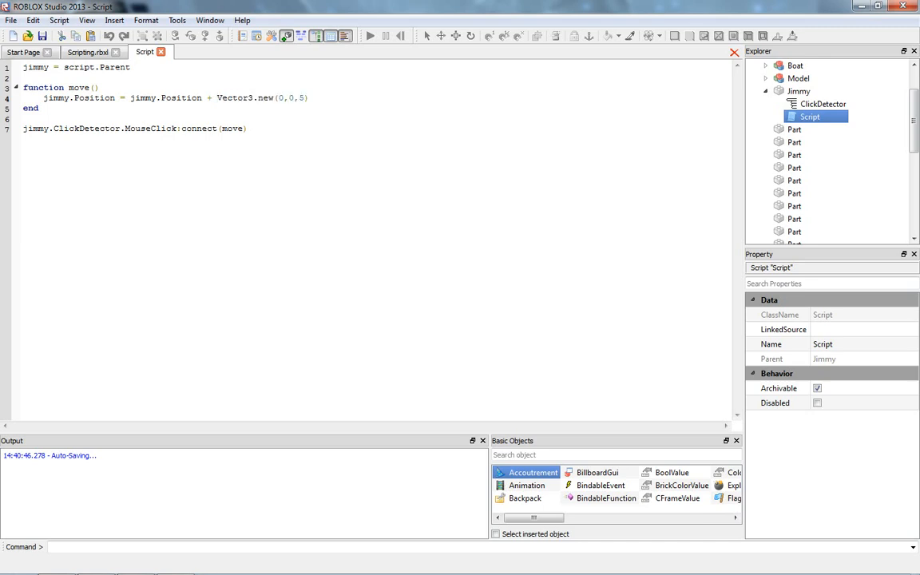
{"action": "double_click", "coordinate": [224, 97]}
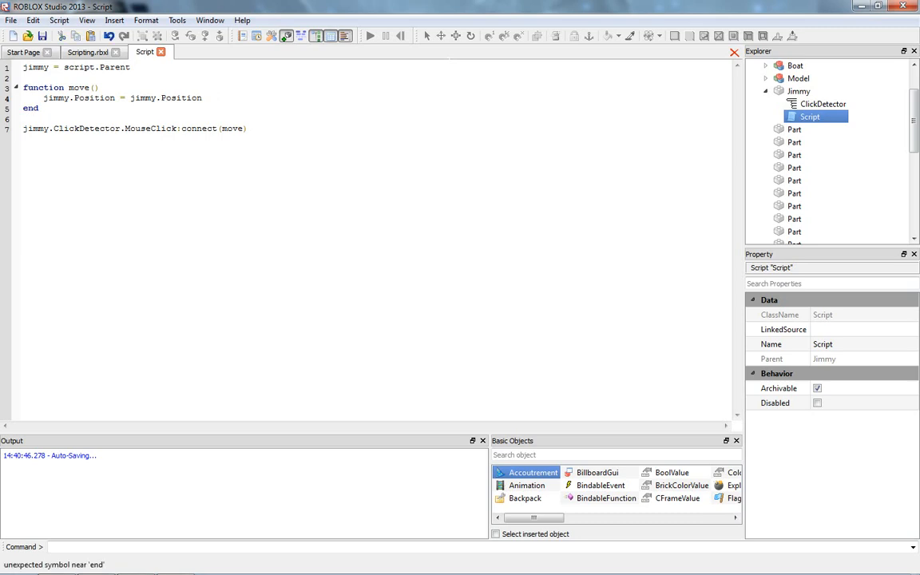
{"action": "type", "text": ".z +"}
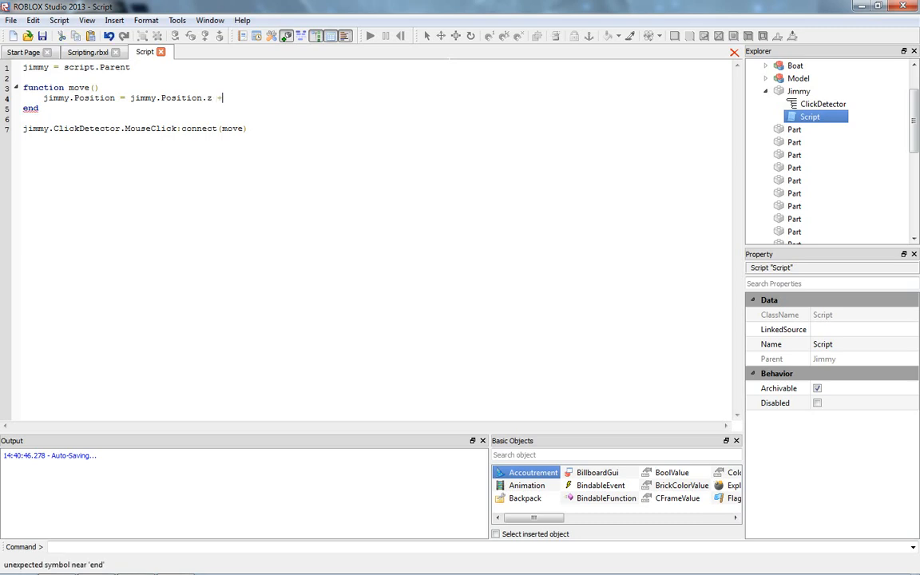
{"action": "type", "text": "5"}
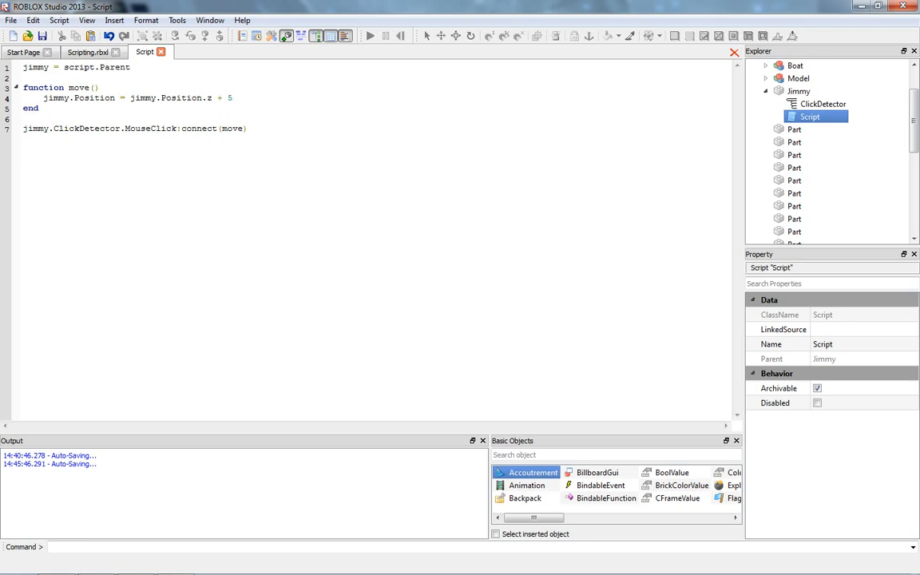
Step: Comment out all existing code and add print(jimmy.Position.z) as the first line
{"action": "key", "text": "ctrl+a"}
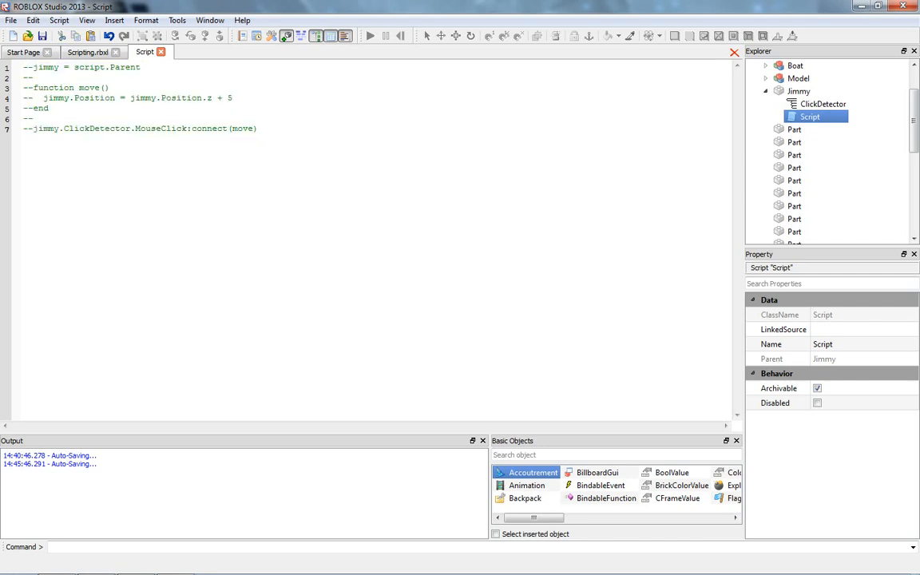
{"action": "key", "text": "ctrl+a"}
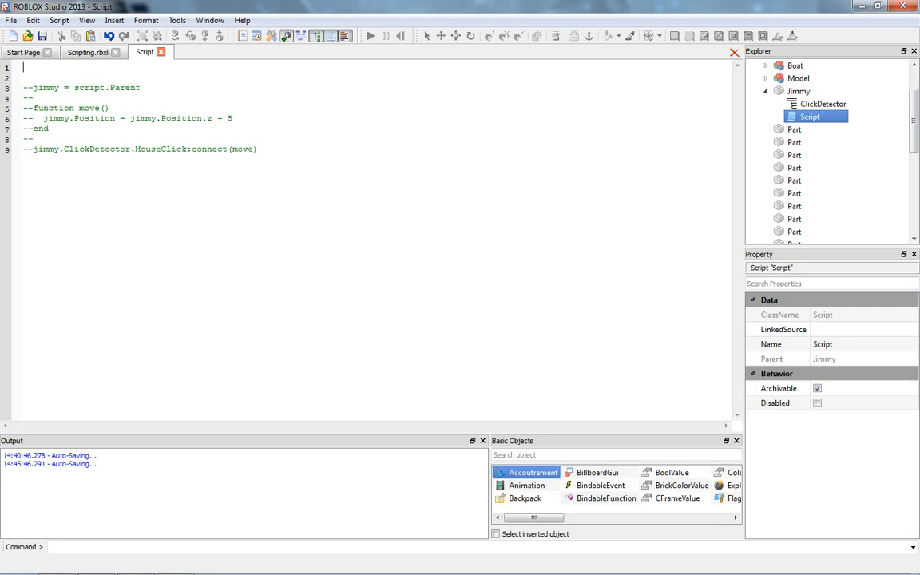
{"action": "type", "text": "print"}
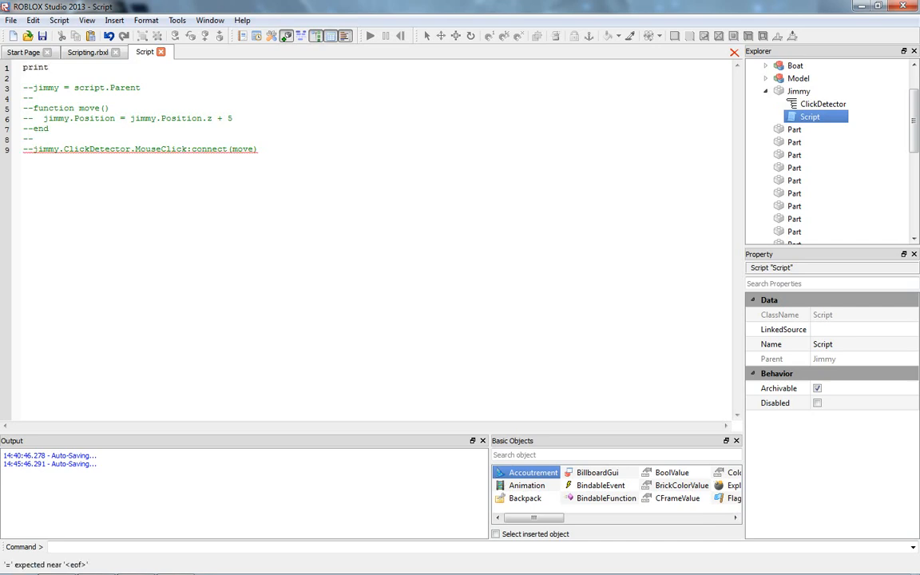
{"action": "type", "text": "(jimmy.Position.z"}
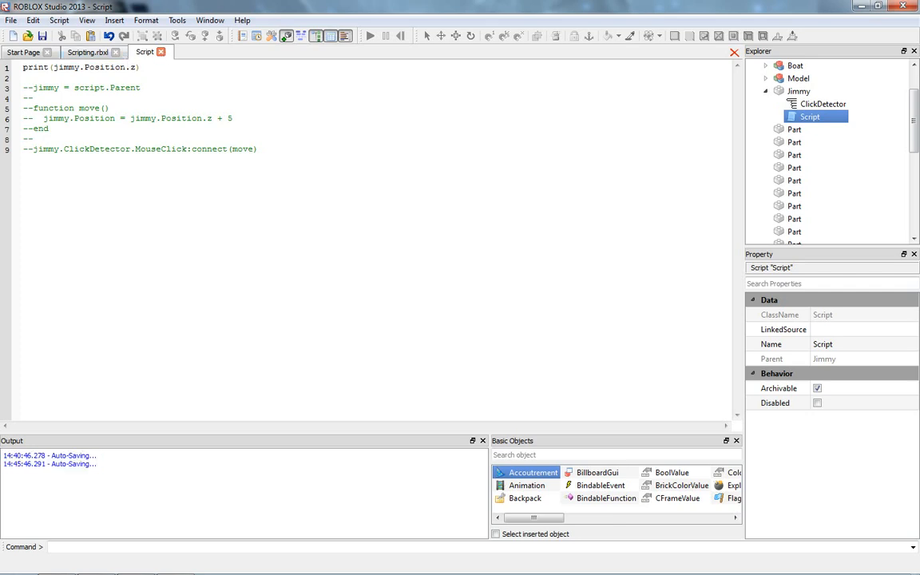
{"action": "double_click", "coordinate": [92, 67]}
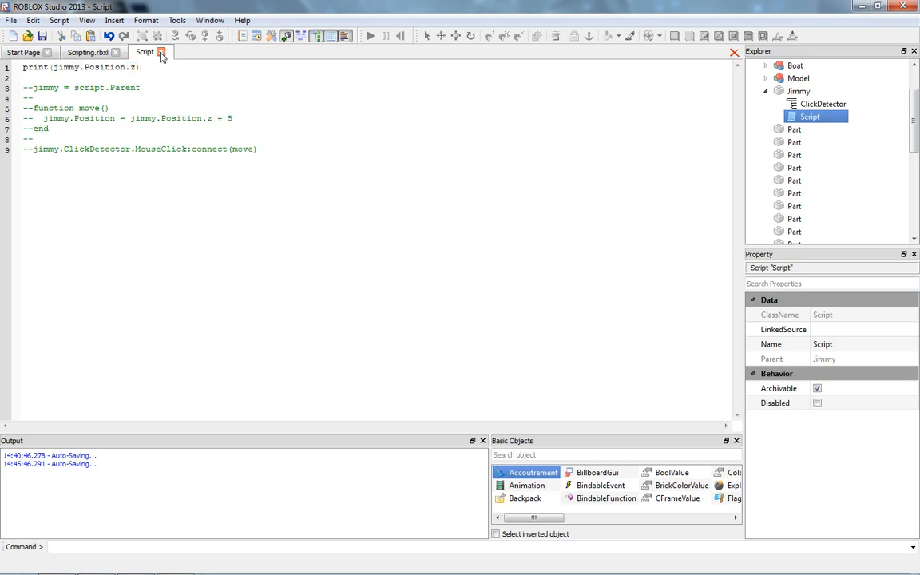
Step: Test to see the 'jimmy' nil-global error, then remove the print line from the script
{"action": "left_click", "coordinate": [161, 51]}
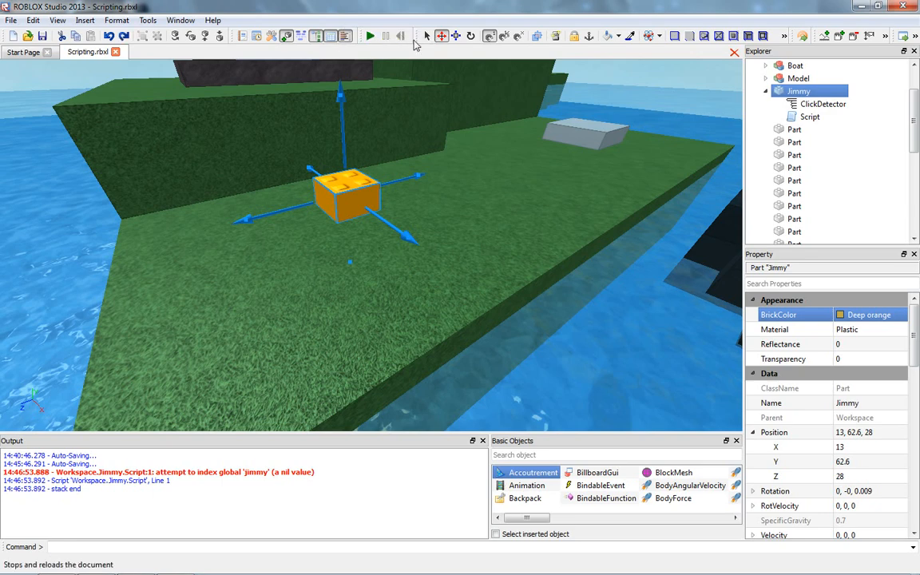
{"action": "double_click", "coordinate": [808, 117]}
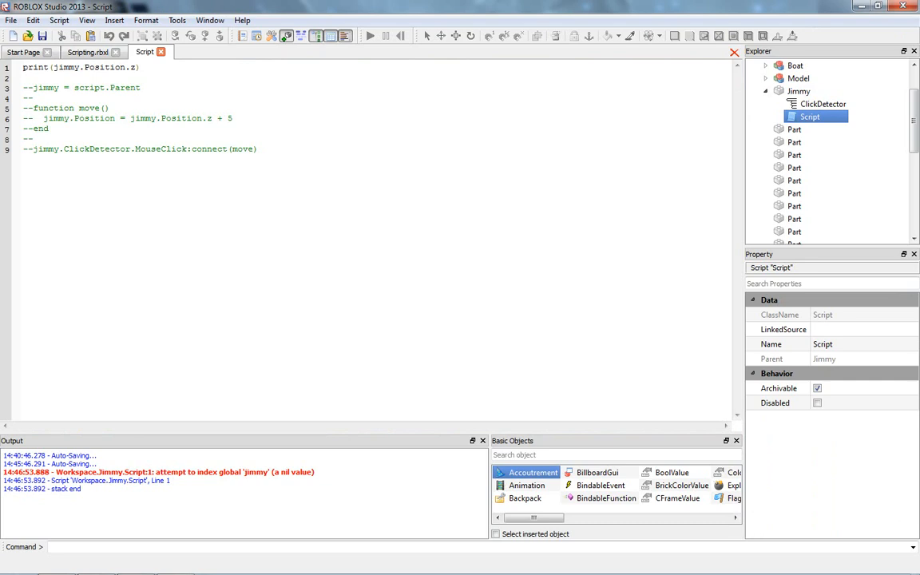
{"action": "left_click", "coordinate": [87, 51]}
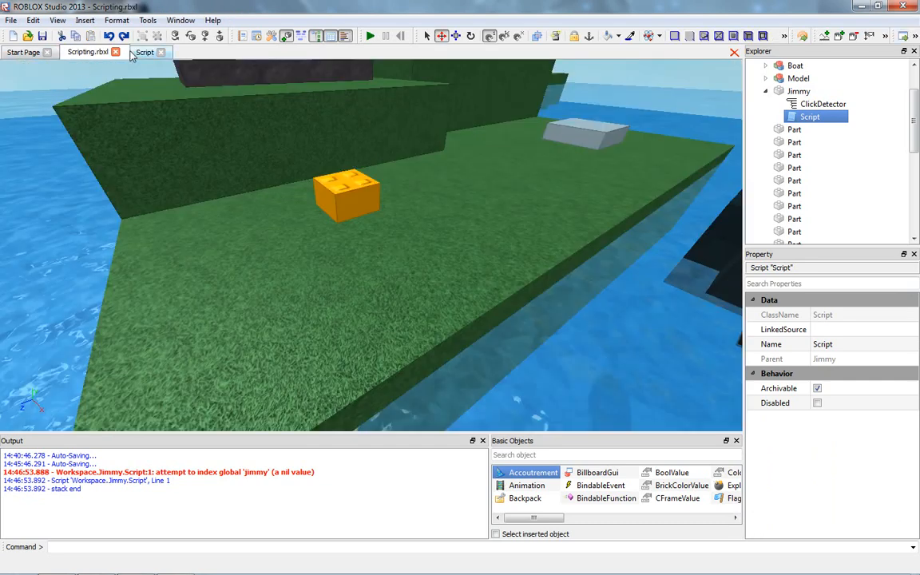
{"action": "left_click", "coordinate": [145, 51]}
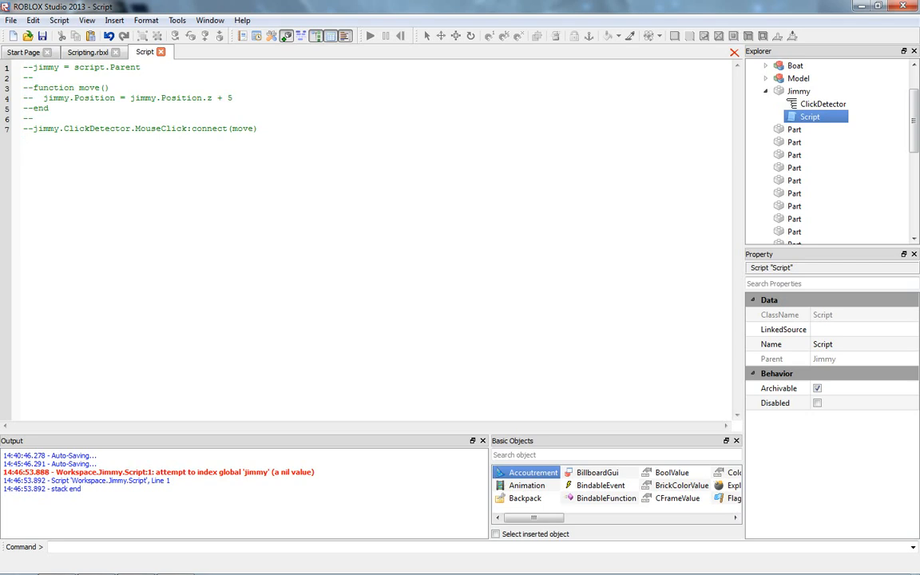
{"action": "type", "text": "print(jimmy.Position.z)"}
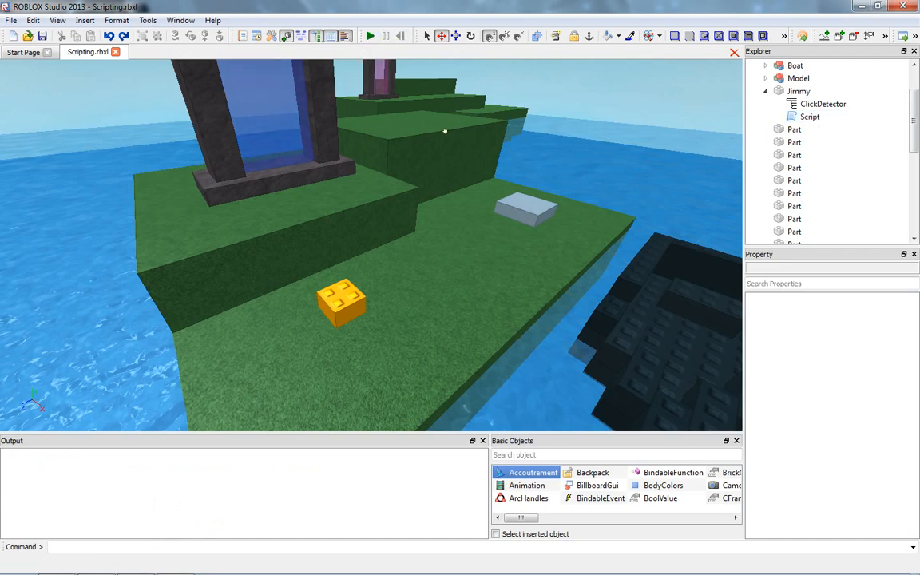
{"action": "mouse_move", "coordinate": [489, 88]}
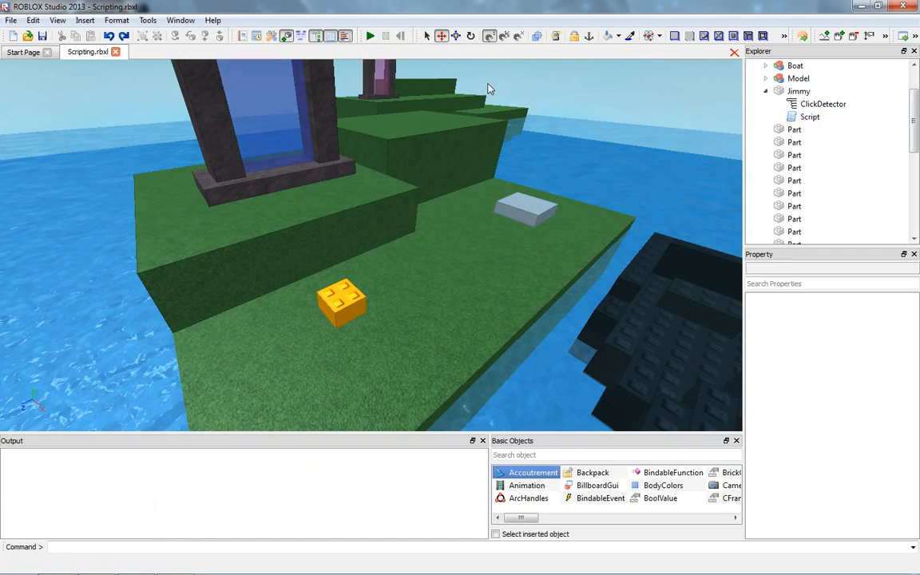
Step: Uncomment Jimmy's move code and edit the line toward jimmy.Position + 5
{"action": "double_click", "coordinate": [811, 117]}
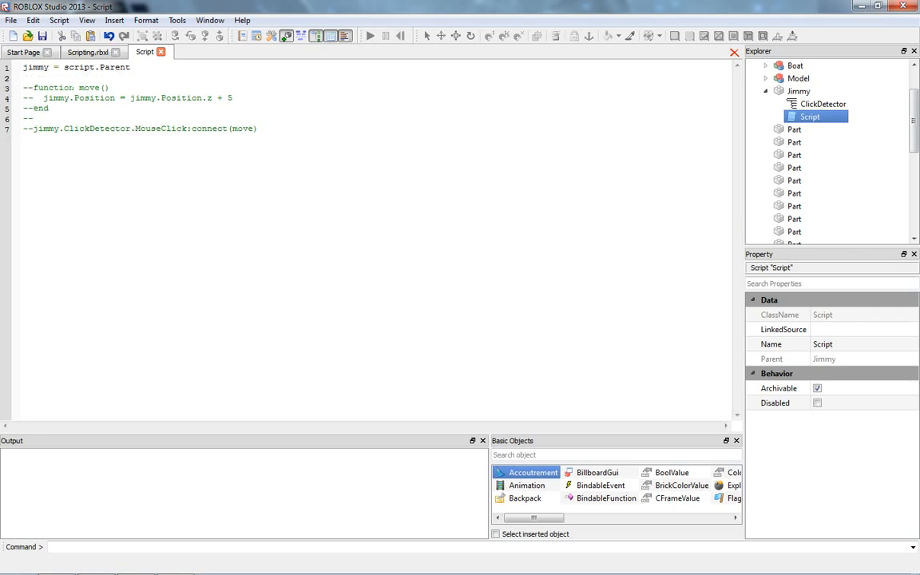
{"action": "left_click_drag", "start_coordinate": [24, 86], "coordinate": [259, 128]}
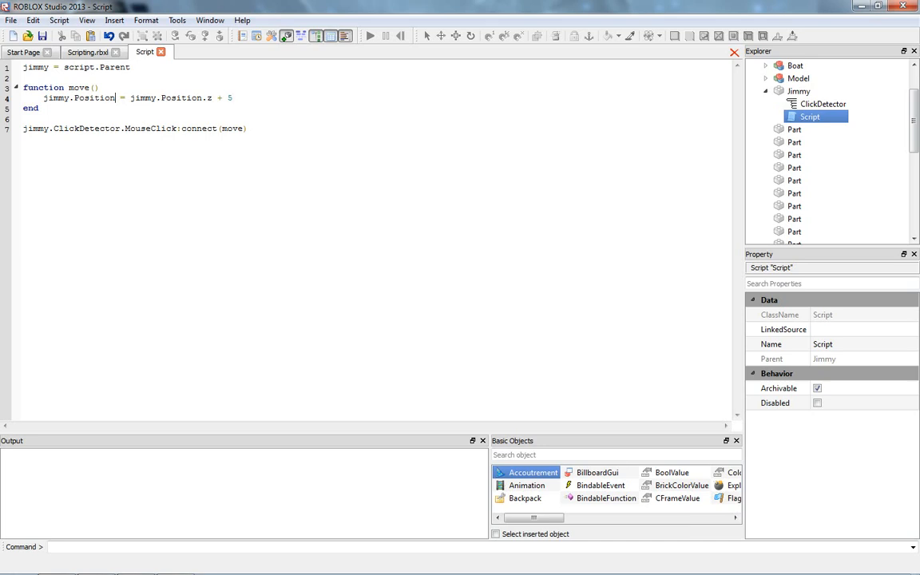
{"action": "type", "text": ".z"}
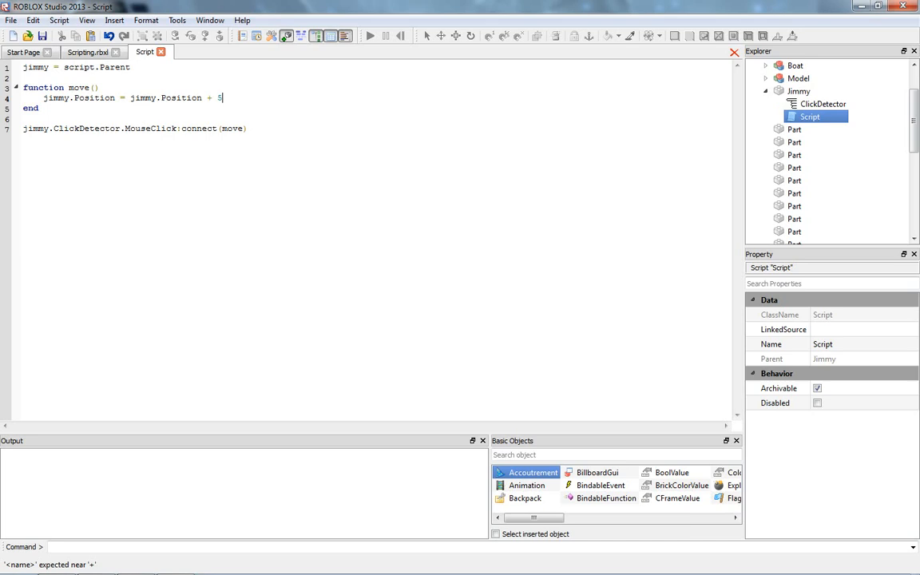
Step: Rewrite line 4 so move adds Vector3.new(0,0,5) to jimmy.Position
{"action": "key", "text": "BackSpace"}
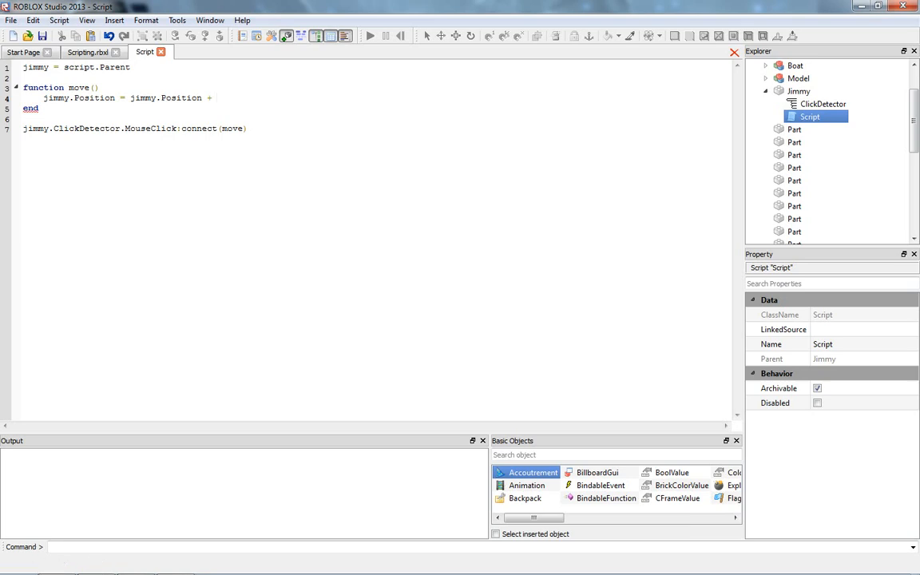
{"action": "type", "text": "V"}
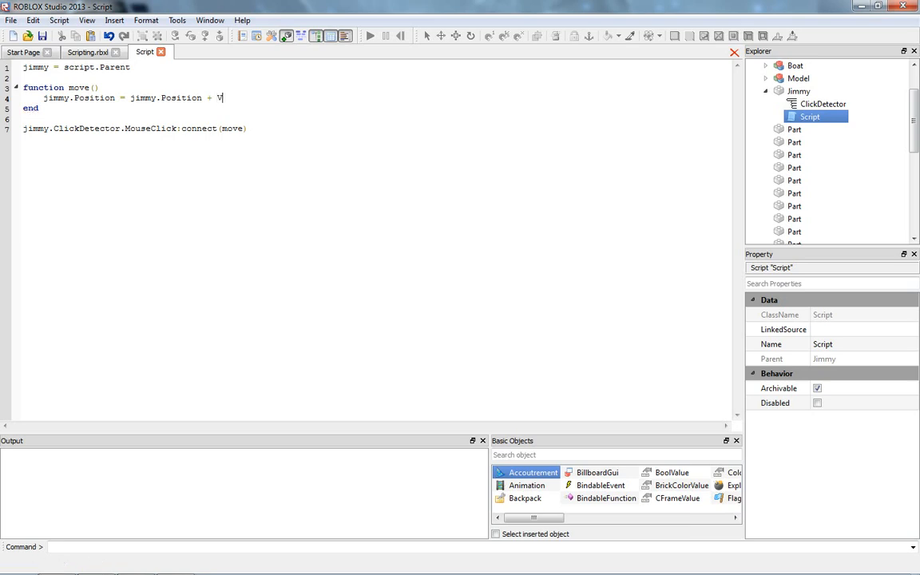
{"action": "type", "text": "ecto"}
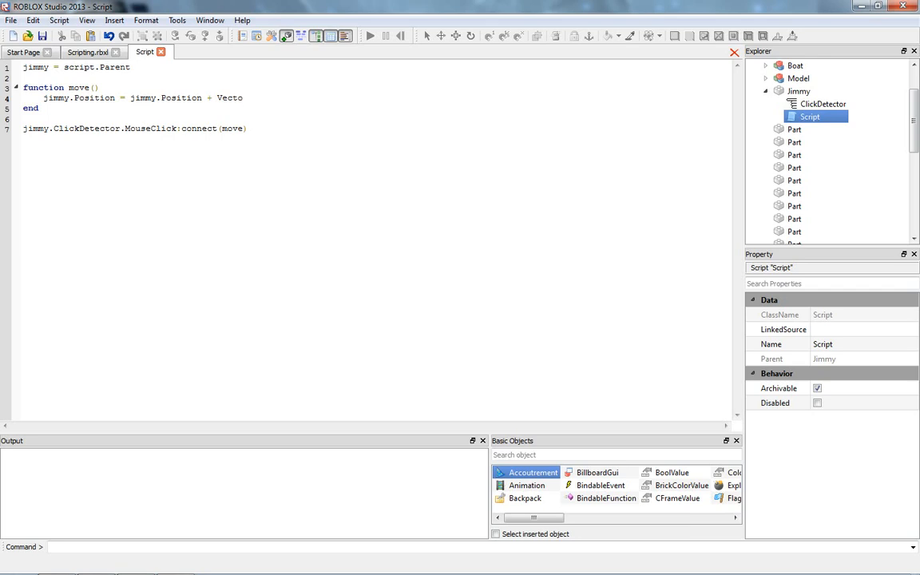
{"action": "type", "text": "r3"}
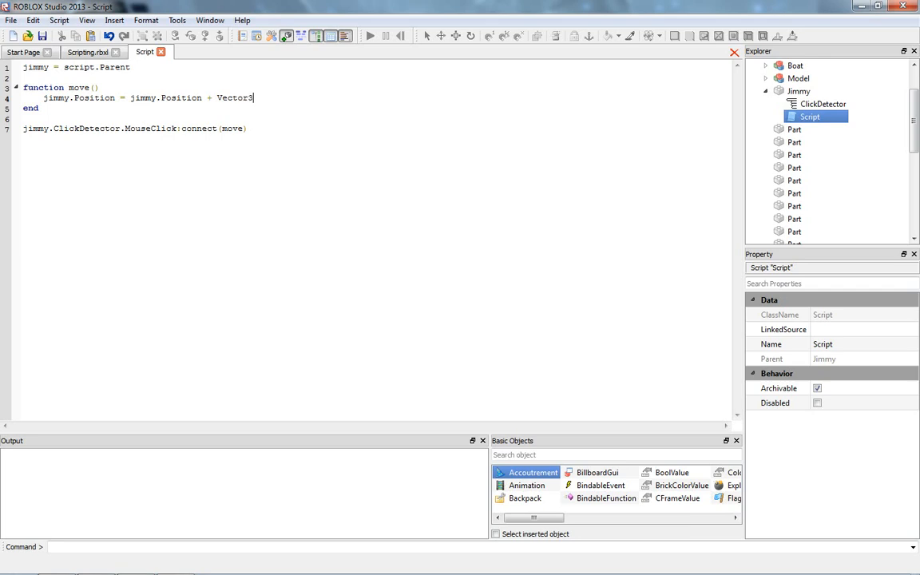
{"action": "type", "text": ".new ("}
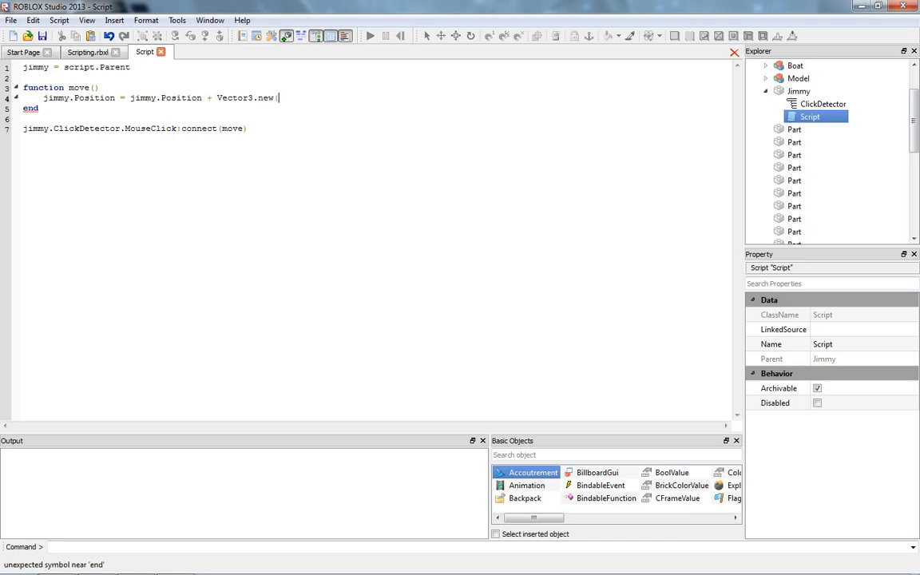
{"action": "type", "text": ")"}
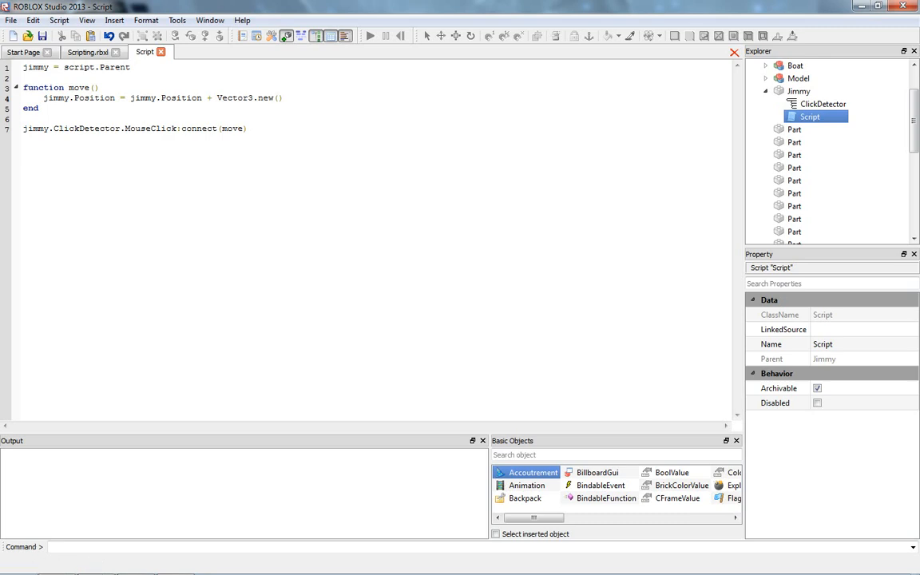
{"action": "type", "text": "0"}
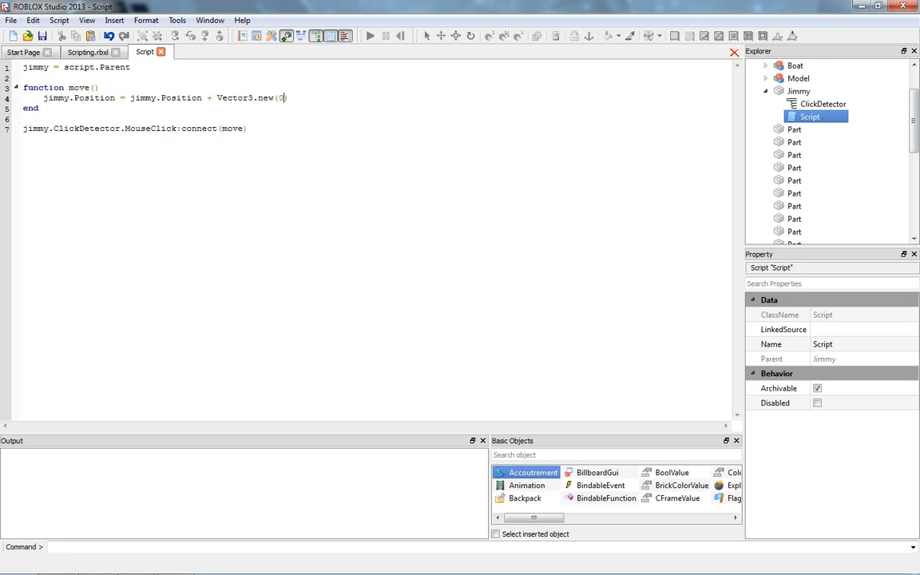
{"action": "type", "text": ",0,"}
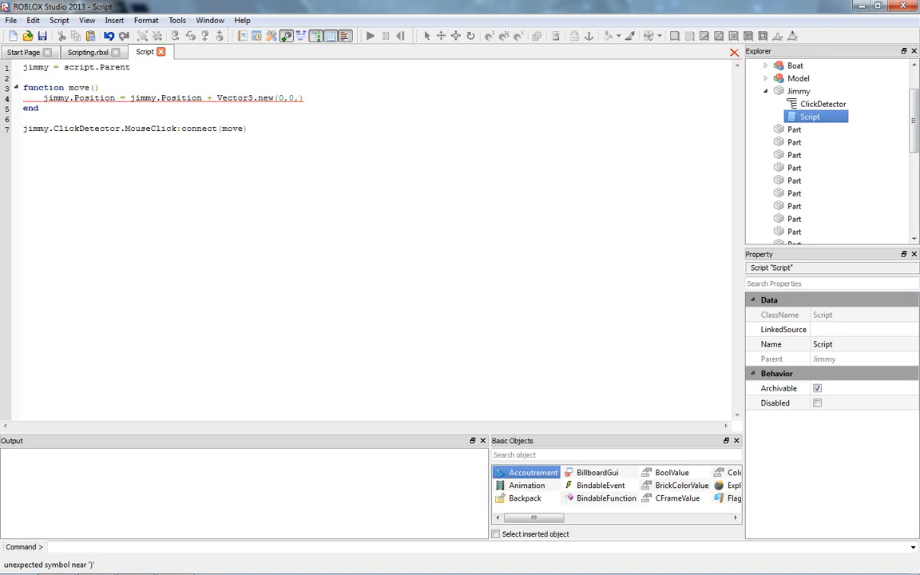
{"action": "type", "text": "1"}
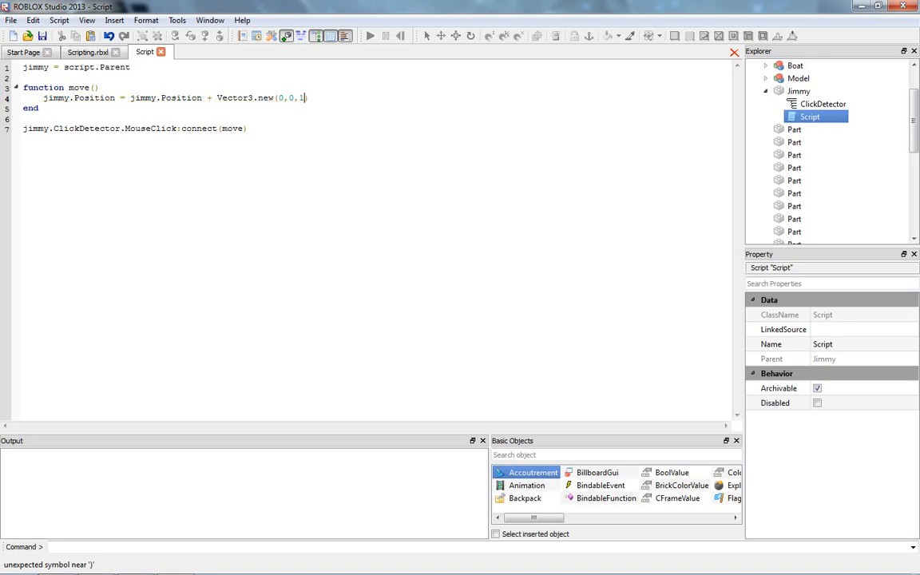
{"action": "type", "text": "5)"}
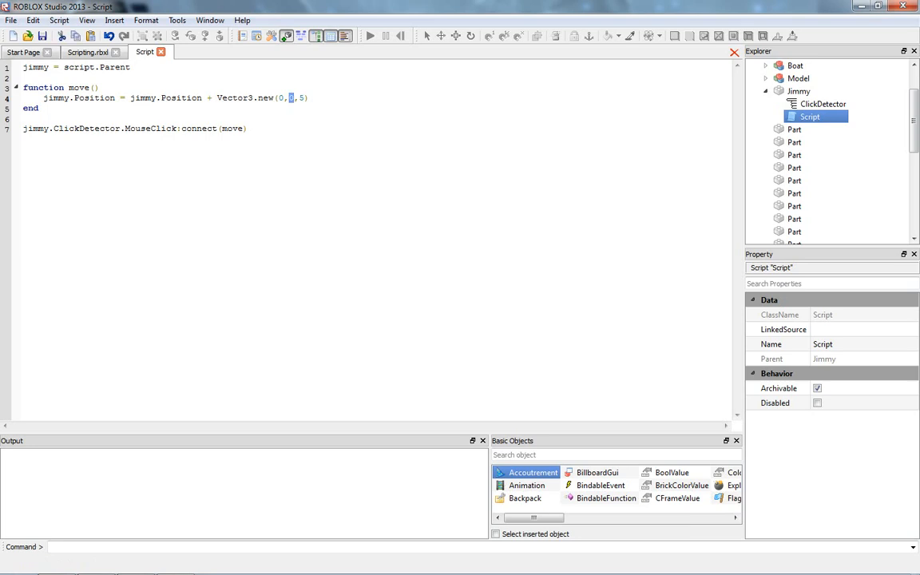
{"action": "type", "text": "0"}
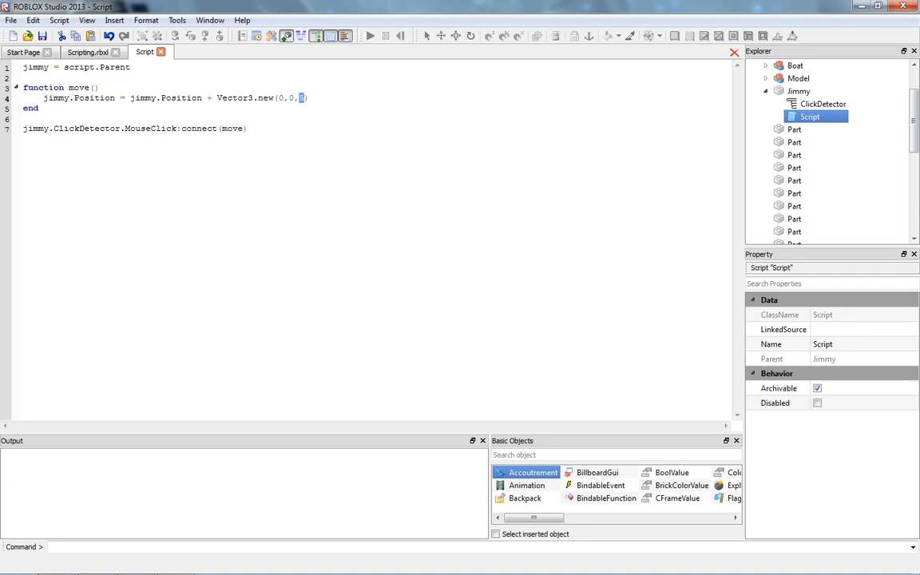
{"action": "type", "text": "5"}
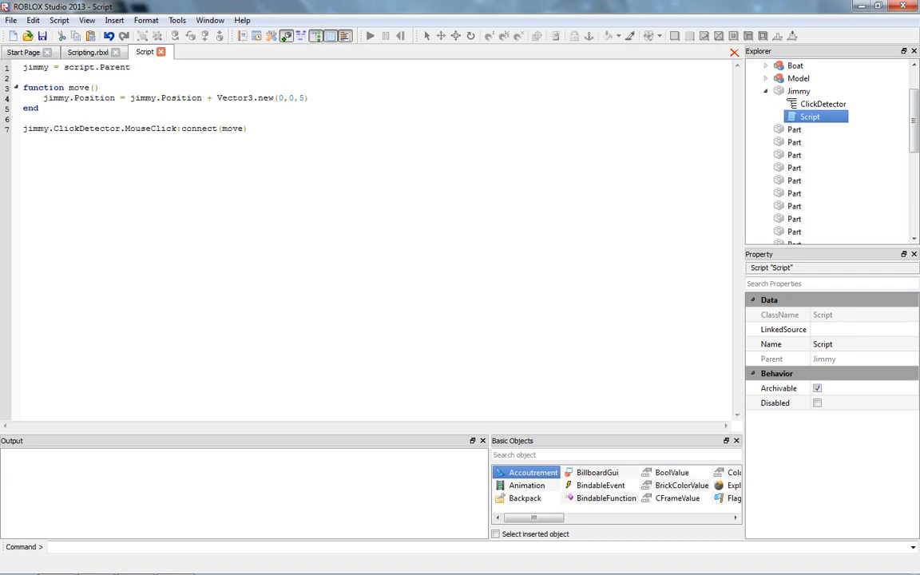
{"action": "type", "text": "5"}
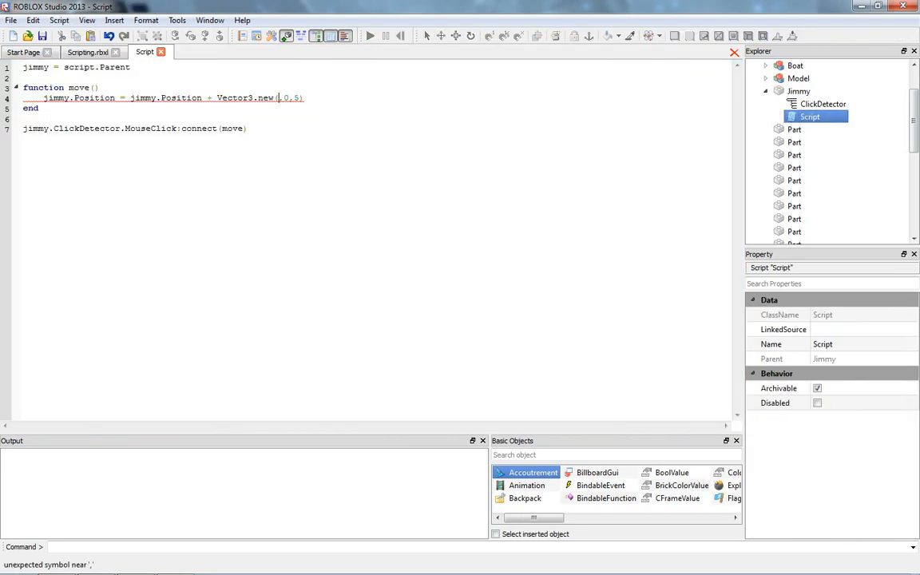
Step: Start a Play Solo test of the place
{"action": "left_click", "coordinate": [86, 51]}
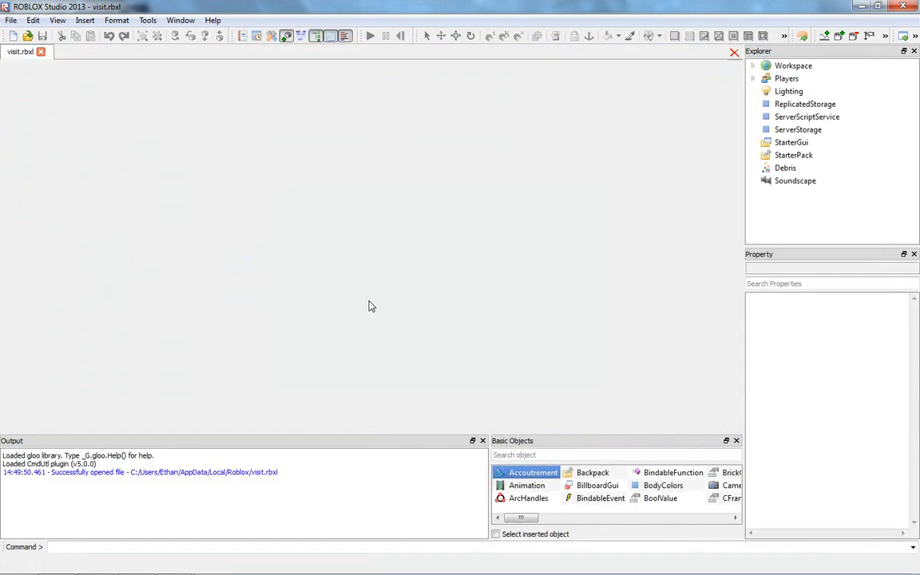
Step: Close the visit.rbxl test window and reopen jimmy's Script from Explorer
{"action": "left_click", "coordinate": [371, 35]}
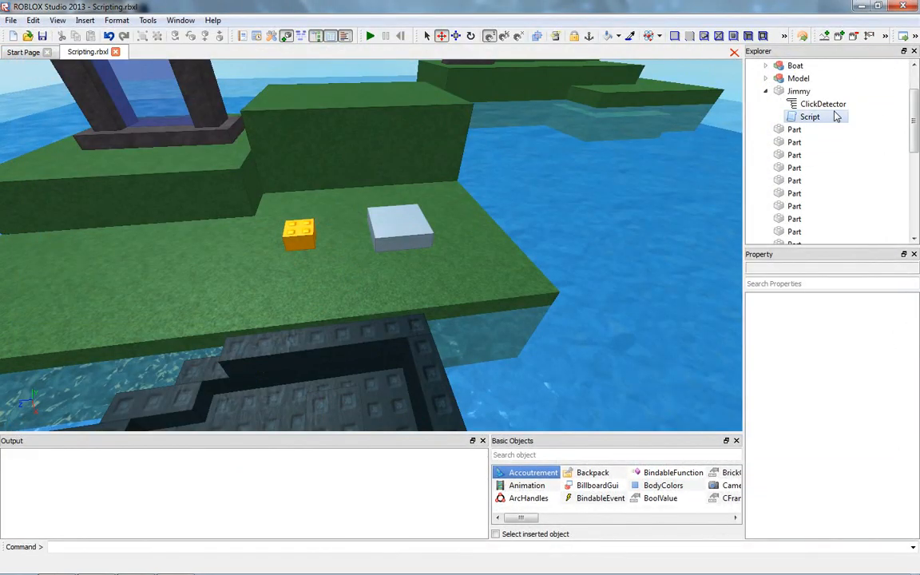
{"action": "double_click", "coordinate": [809, 117]}
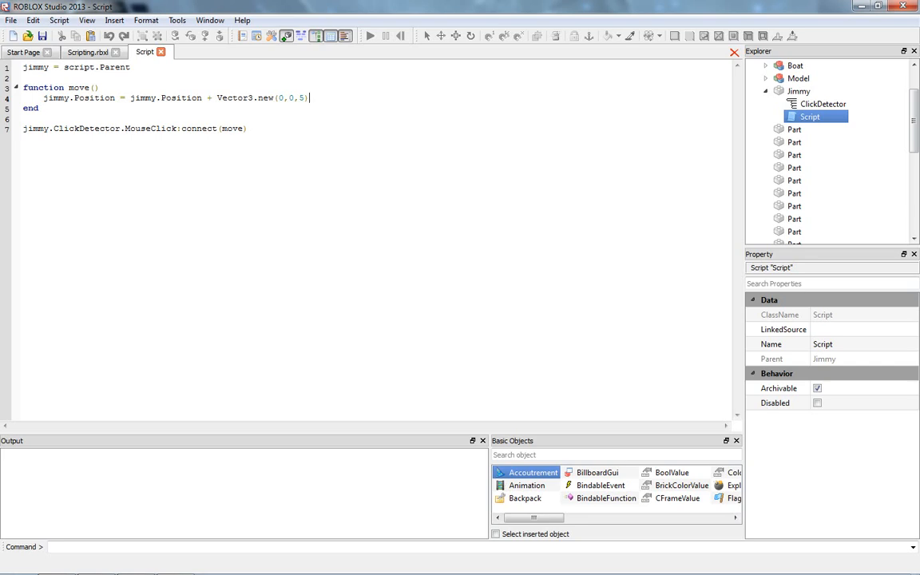
Step: Replace line 4 with jimmy.CFrame = jimmy.CFrame, erasing a mistaken CFrame.new
{"action": "triple_click", "coordinate": [176, 98]}
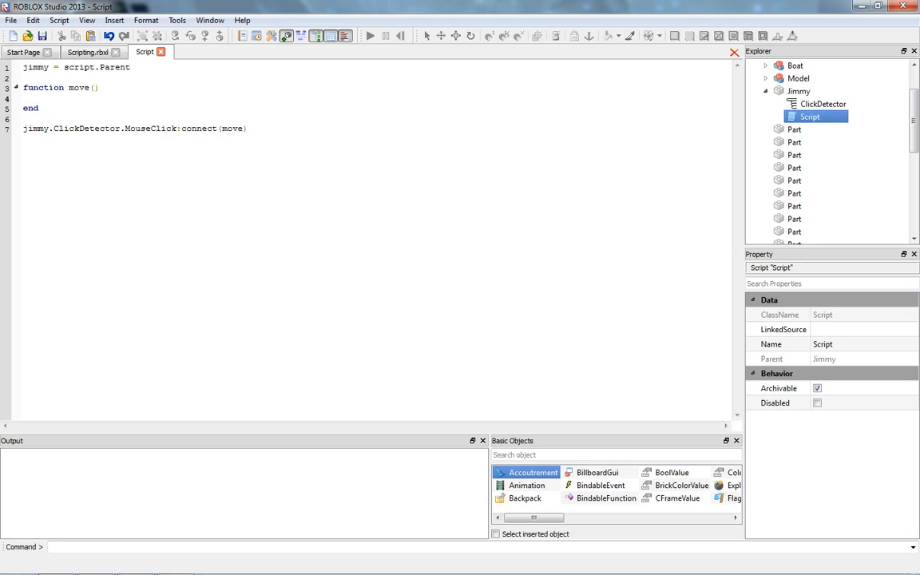
{"action": "left_click", "coordinate": [45, 97]}
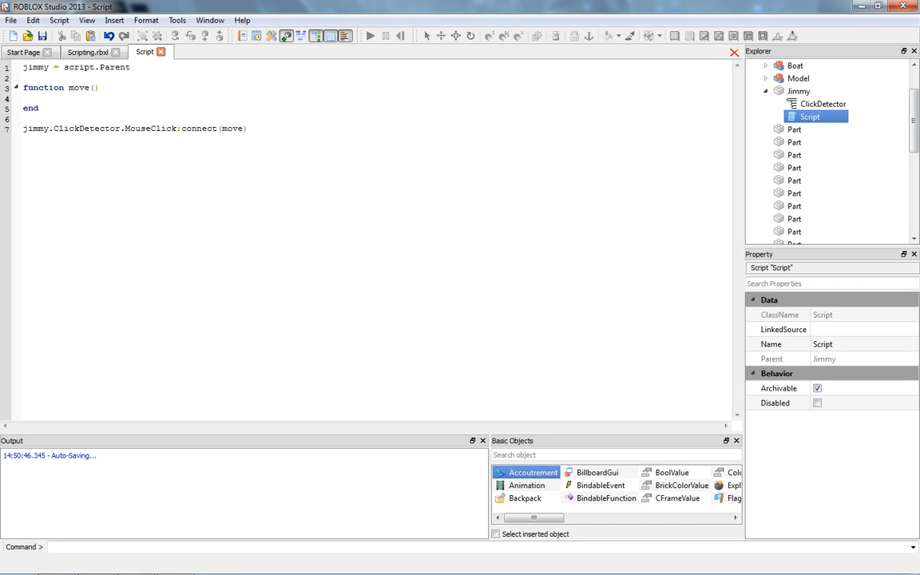
{"action": "type", "text": "jimmy."}
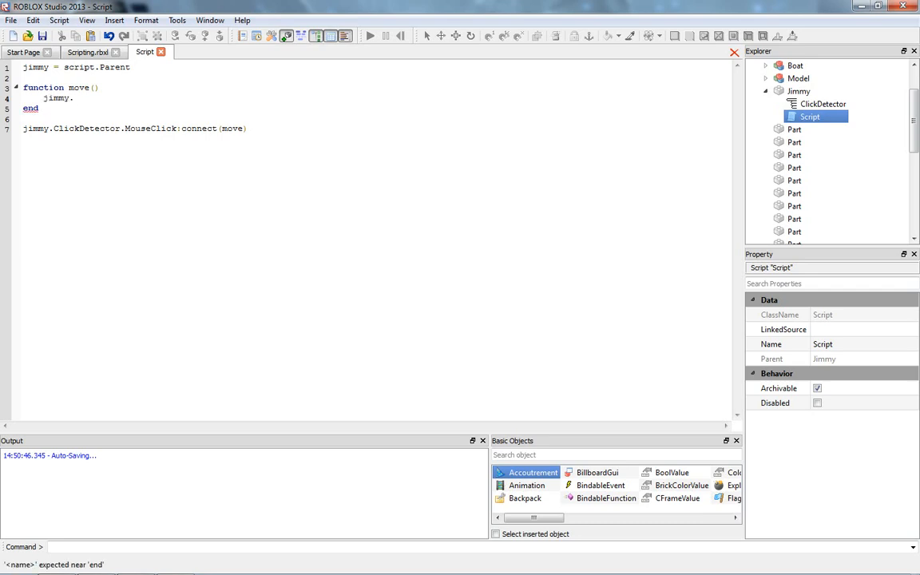
{"action": "type", "text": "Cr"}
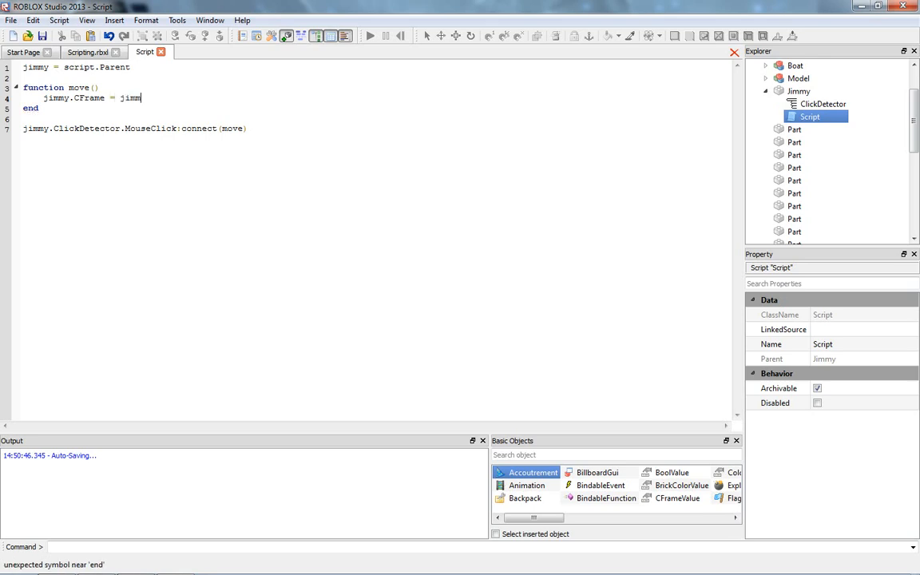
{"action": "type", "text": "y.CFrame + V"}
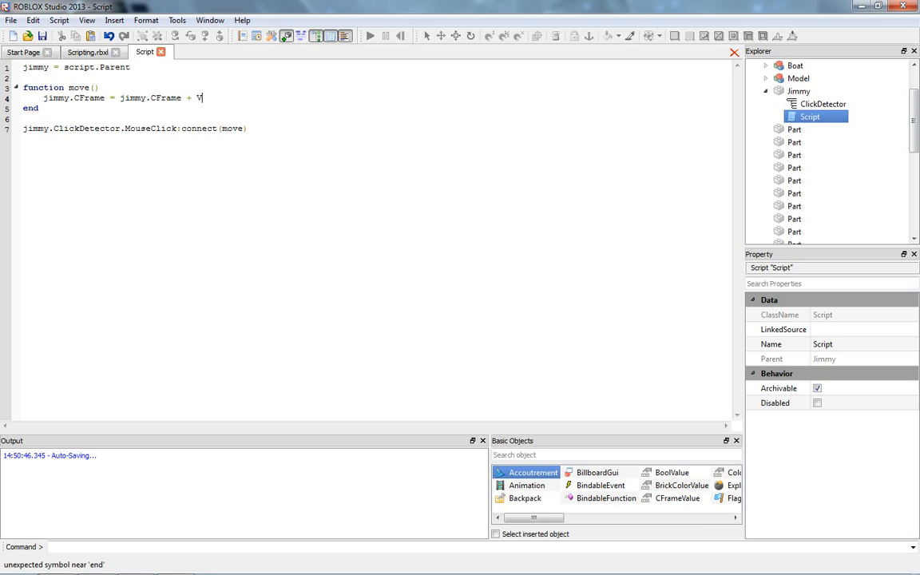
{"action": "type", "text": "Frame.new("}
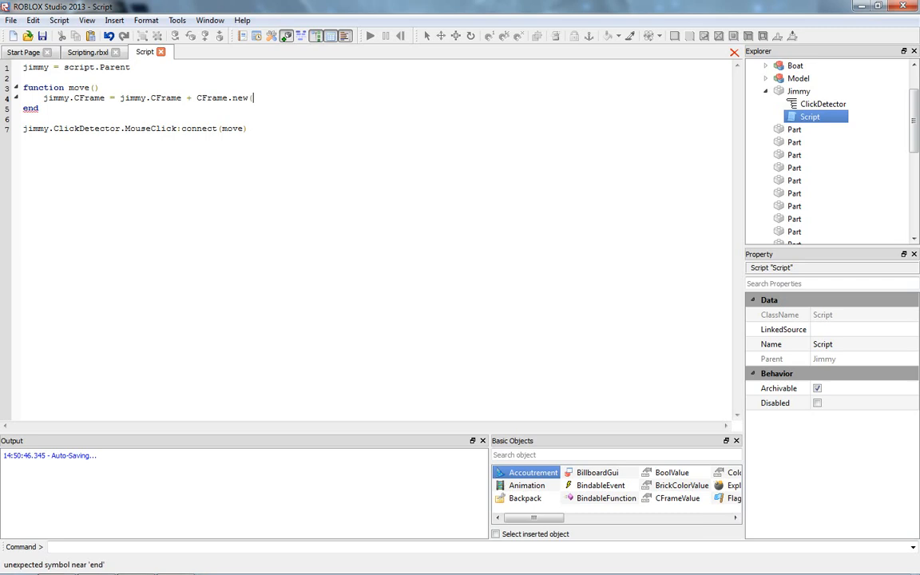
{"action": "key", "text": "Backspace"}
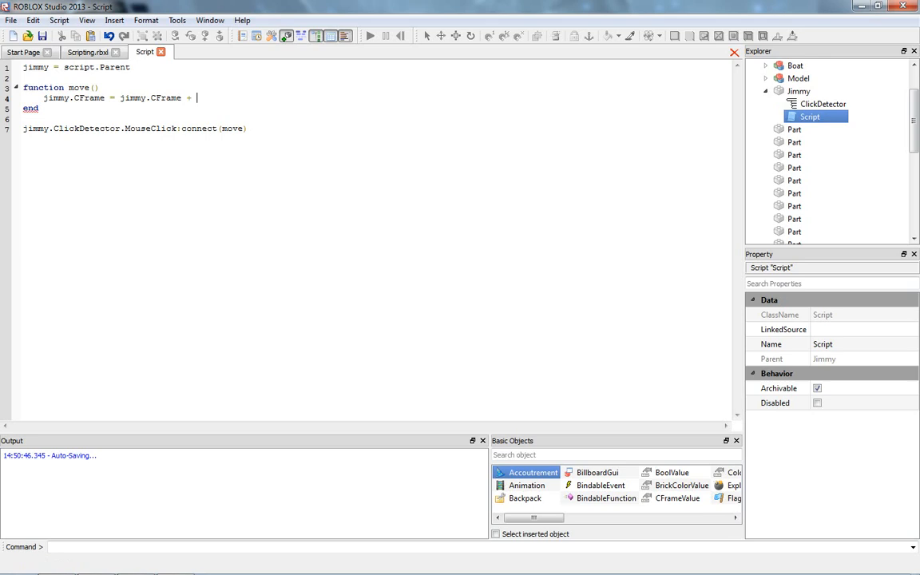
Step: Finish the line with + Vector3.new(0,0,5)
{"action": "type", "text": "Vector3.ne"}
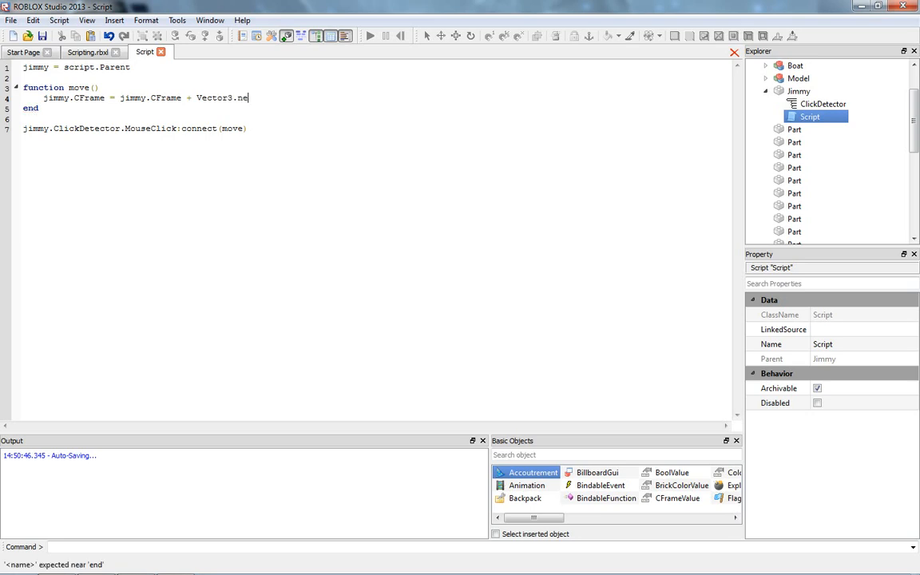
{"action": "type", "text": "w("}
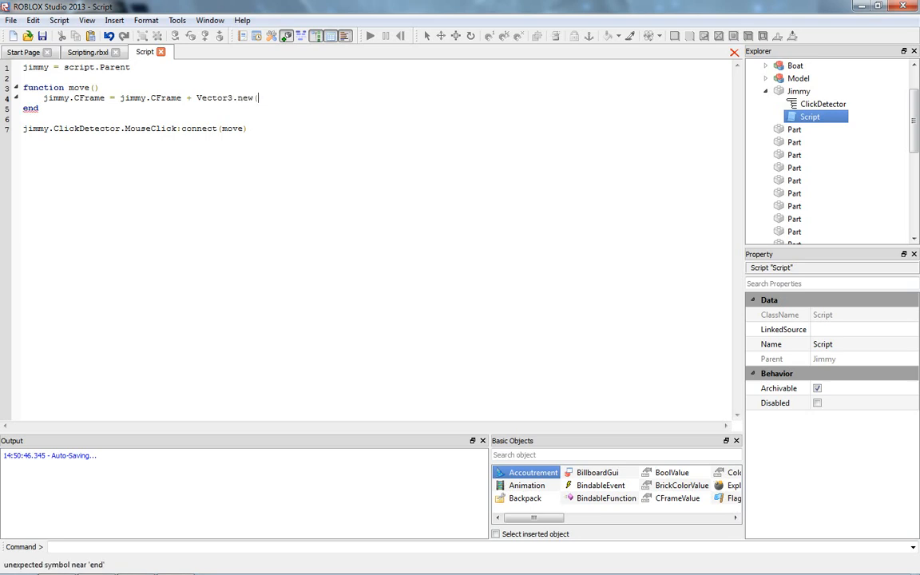
{"action": "type", "text": "0,0,"}
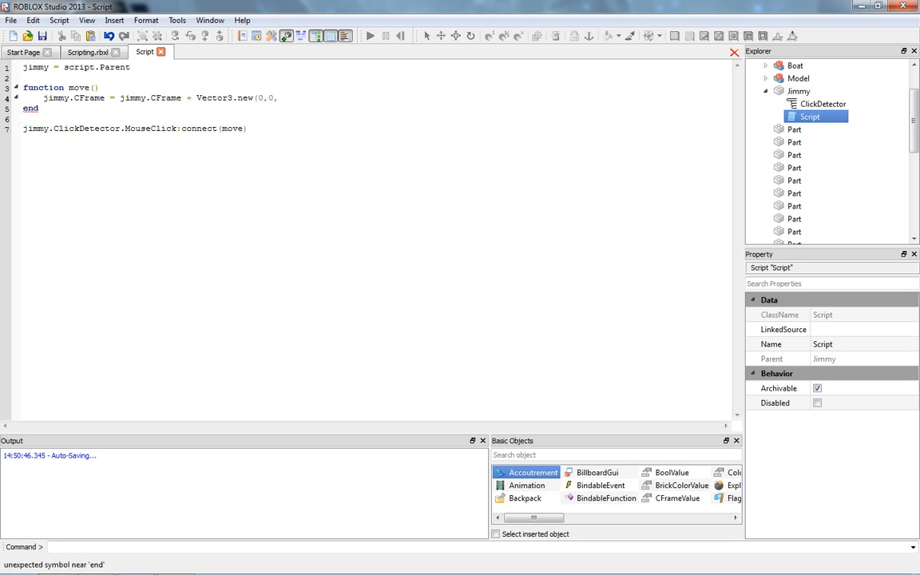
{"action": "type", "text": "5)"}
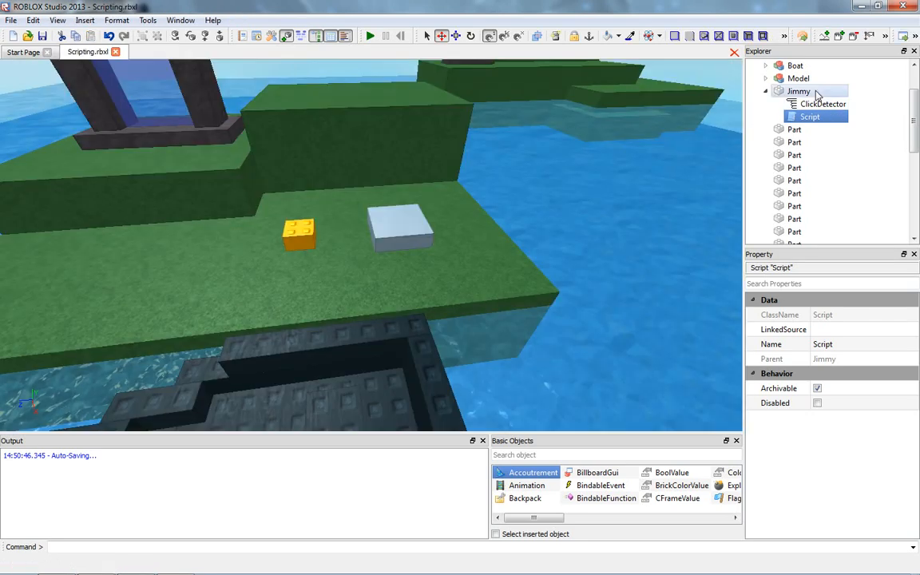
Step: Select the jimmy brick to view its Properties, then select its Script and launch the test
{"action": "left_click", "coordinate": [799, 90]}
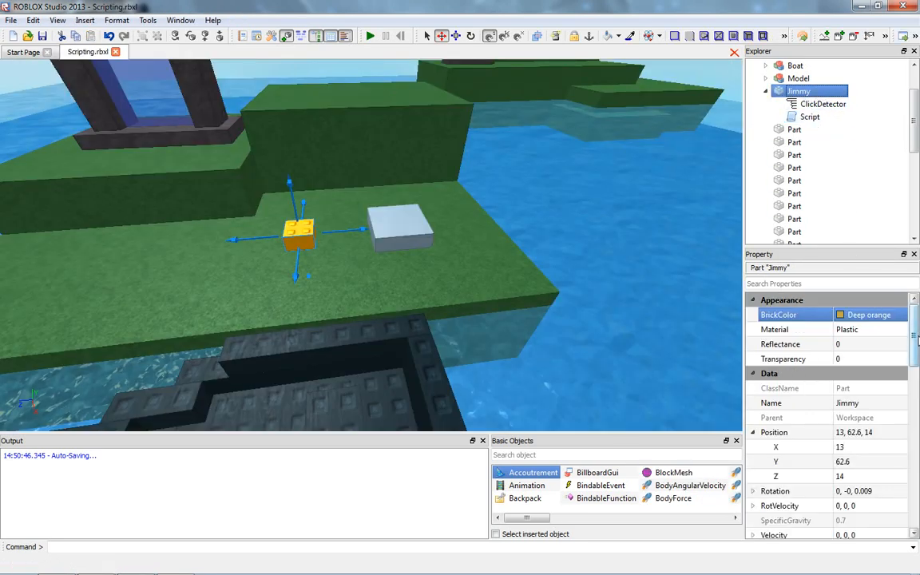
{"action": "scroll", "scroll_direction": "down", "scroll_amount": 3}
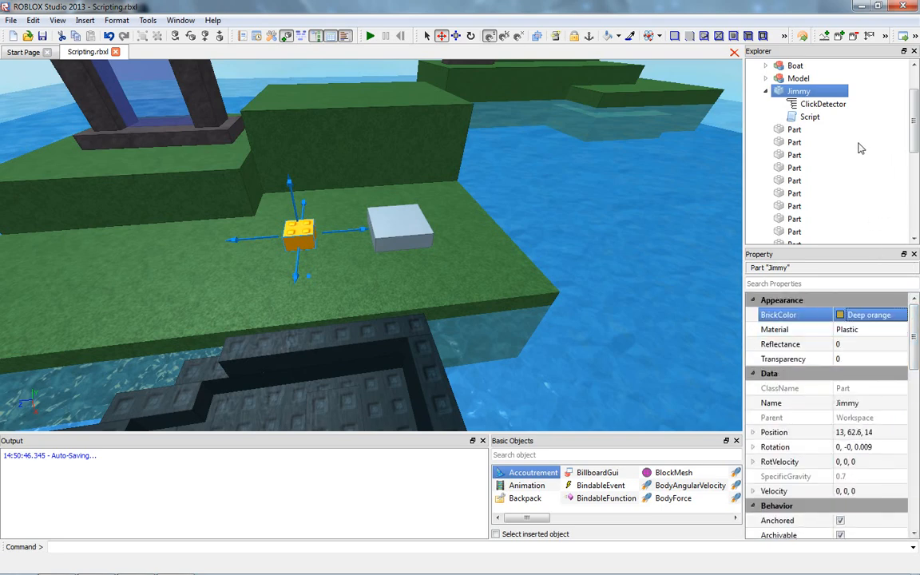
{"action": "left_click", "coordinate": [810, 116]}
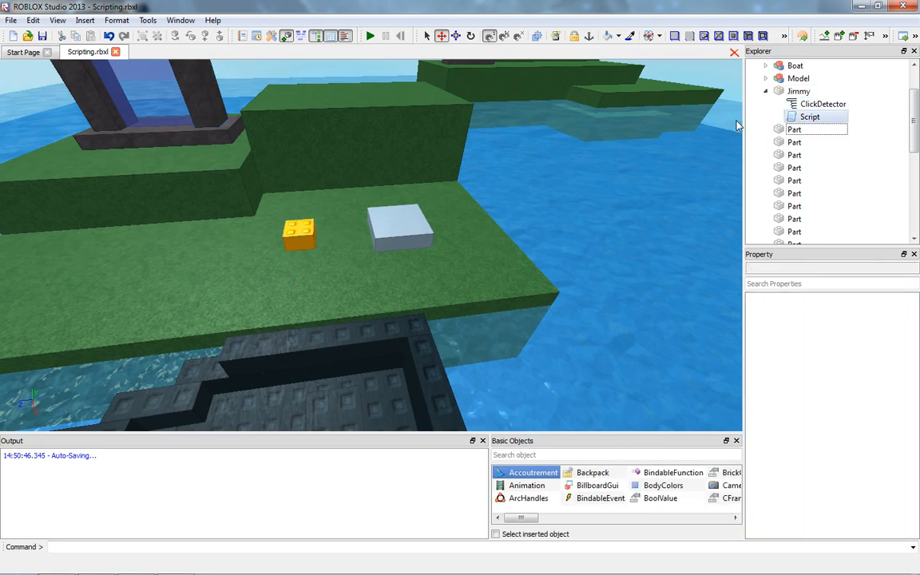
{"action": "mouse_move", "coordinate": [825, 120]}
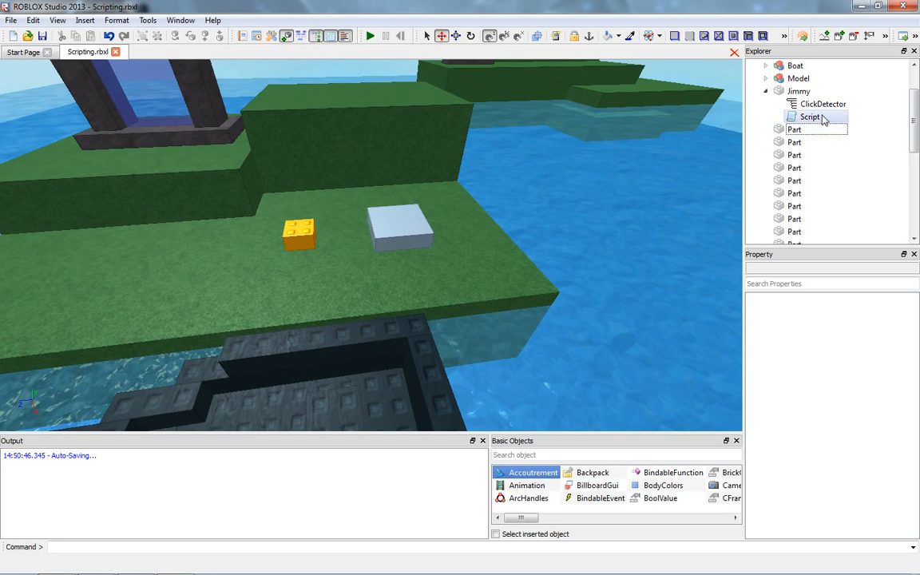
{"action": "left_click", "coordinate": [811, 116]}
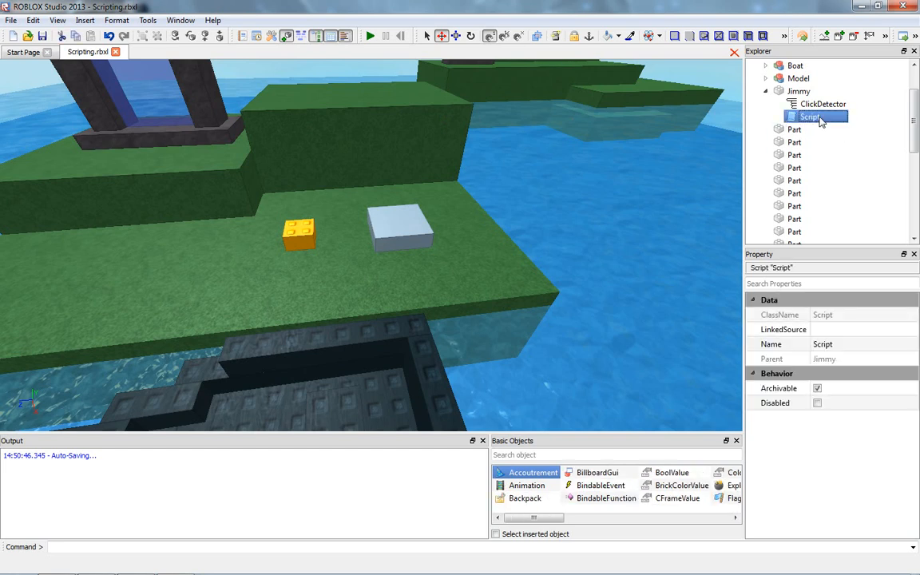
{"action": "double_click", "coordinate": [810, 116]}
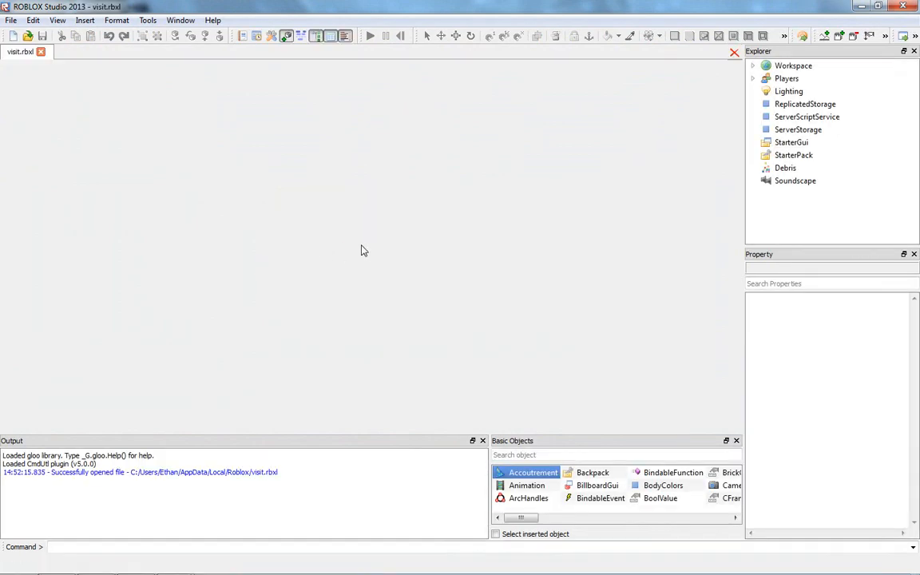
Step: Close the visit.rbxl test window to return to Scripting.rbxl
{"action": "left_click", "coordinate": [370, 35]}
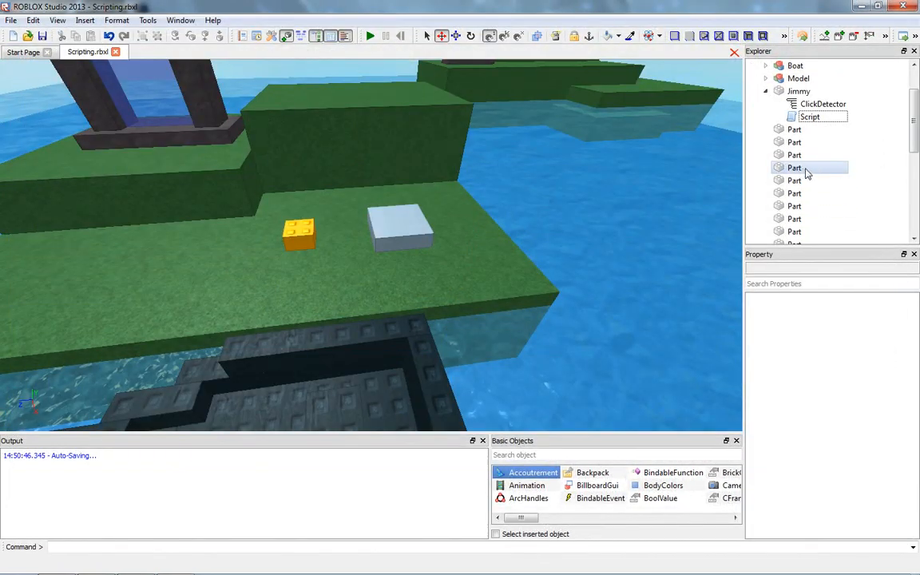
{"action": "double_click", "coordinate": [810, 116]}
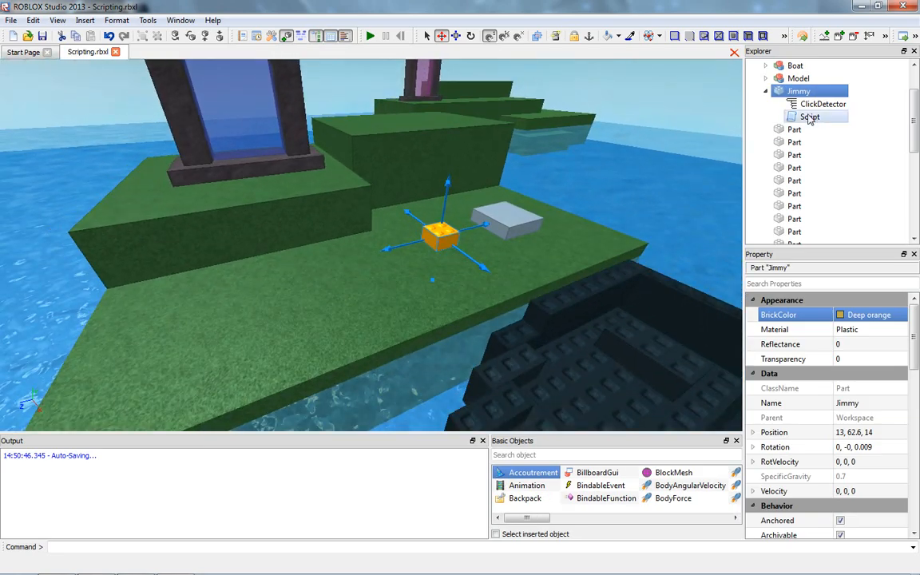
{"action": "double_click", "coordinate": [810, 116]}
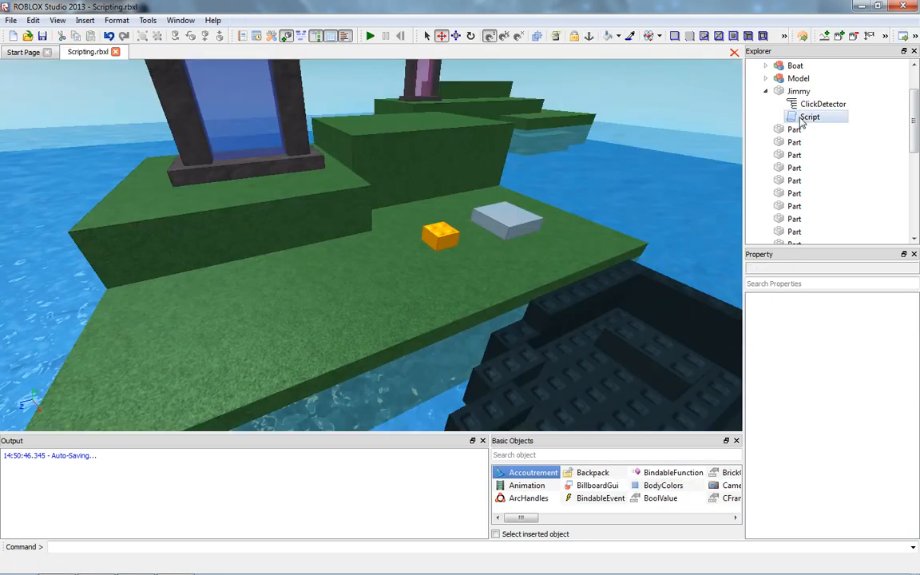
{"action": "double_click", "coordinate": [811, 116]}
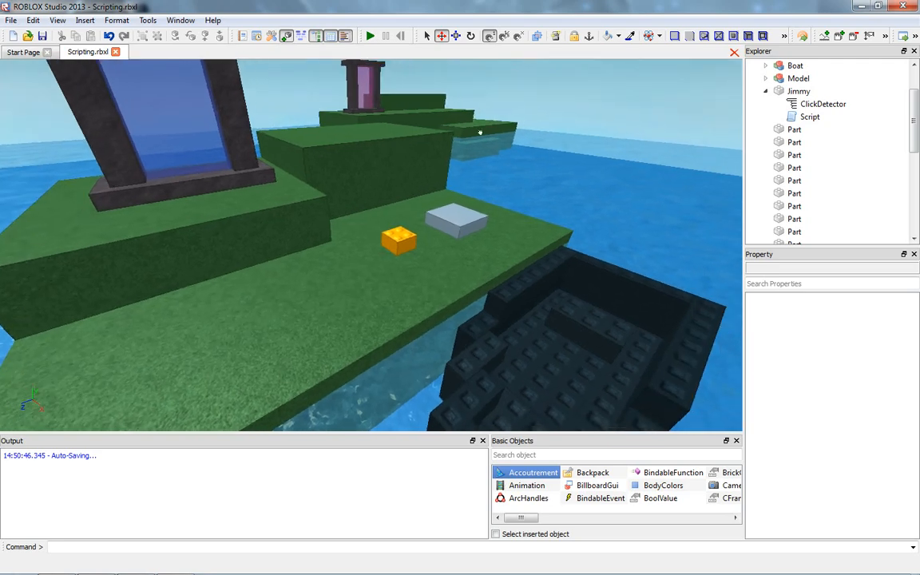
{"action": "mouse_move", "coordinate": [546, 121]}
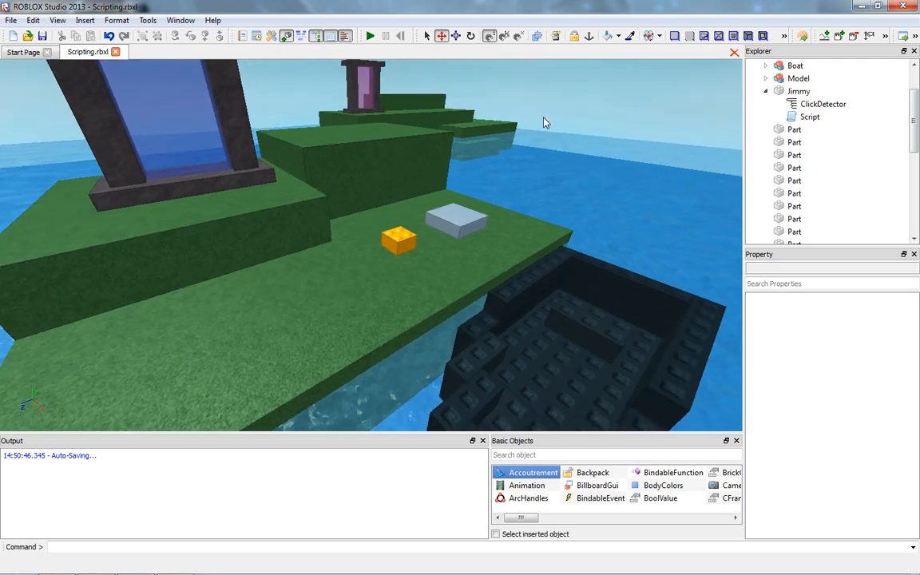